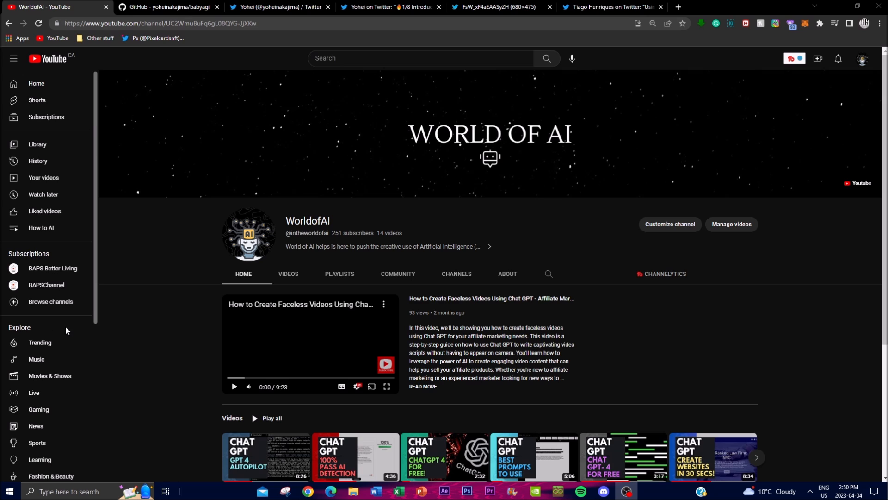
{"action": "mouse_move", "coordinate": [124, 312]}
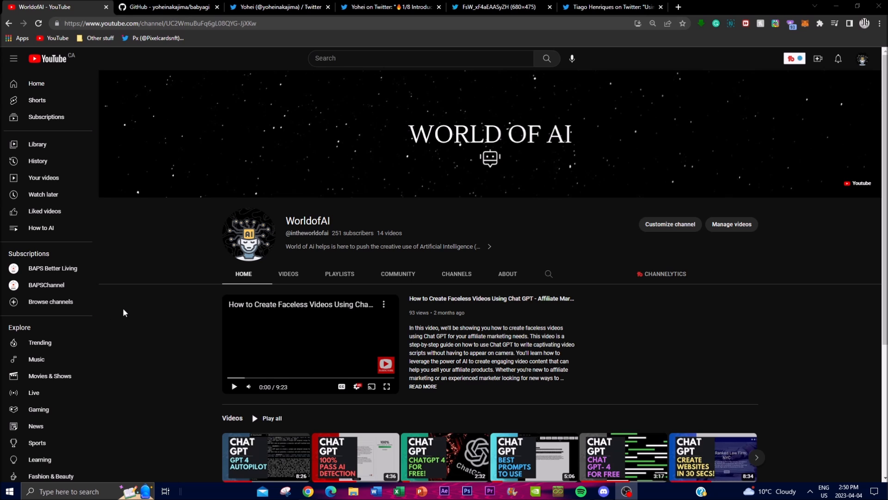
{"action": "mouse_move", "coordinate": [233, 340]}
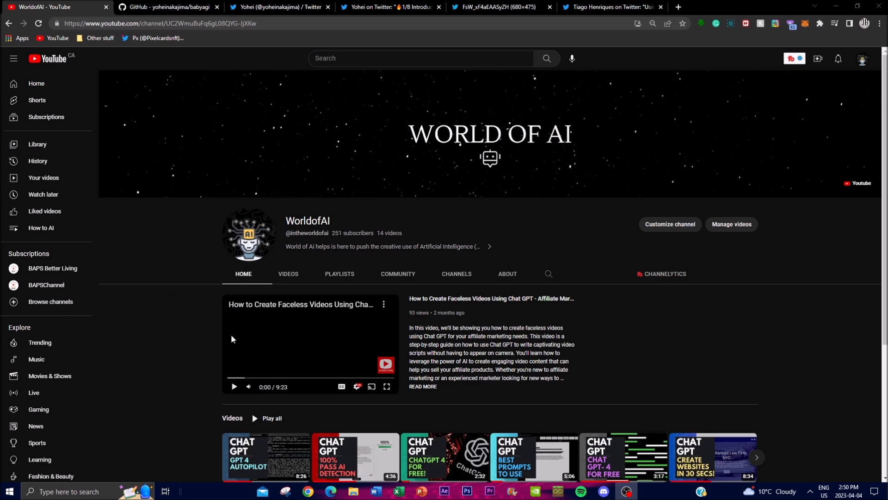
{"action": "mouse_move", "coordinate": [242, 357]}
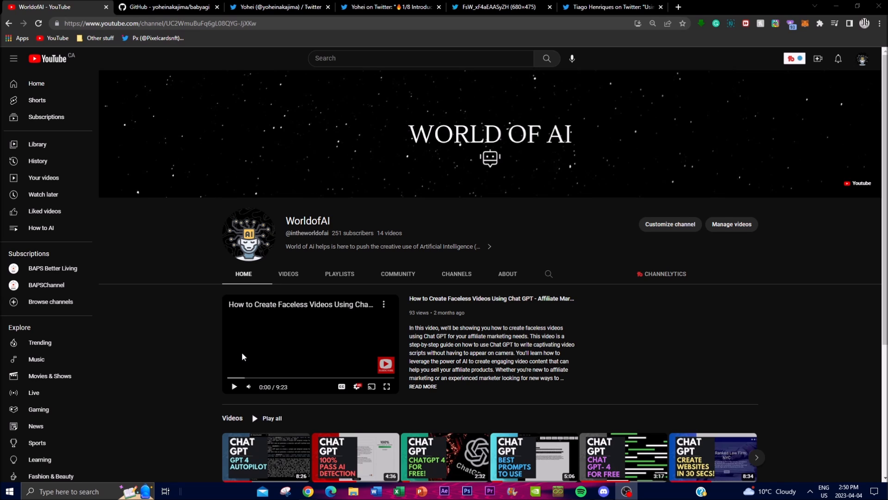
{"action": "mouse_move", "coordinate": [150, 355]}
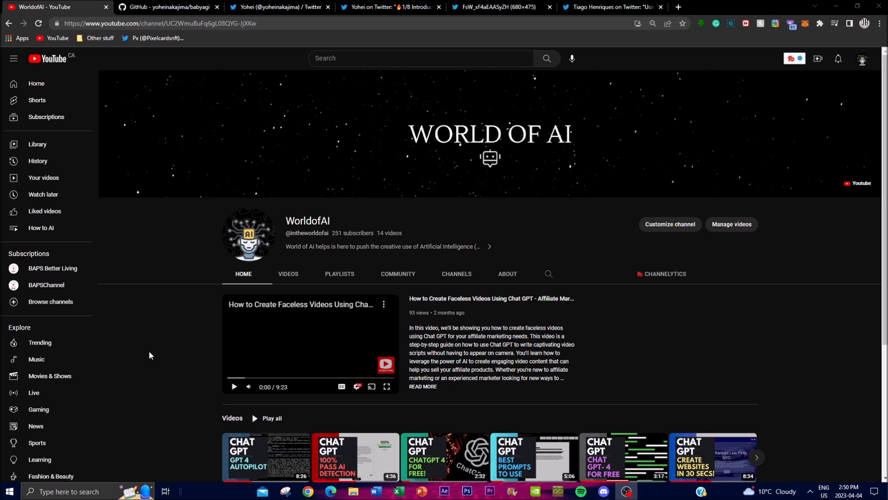
- Switch from the babyagi GitHub repo tab to the pbs.twimg.com workflow diagram tab
{"action": "scroll", "scroll_direction": "down", "scroll_amount": 3}
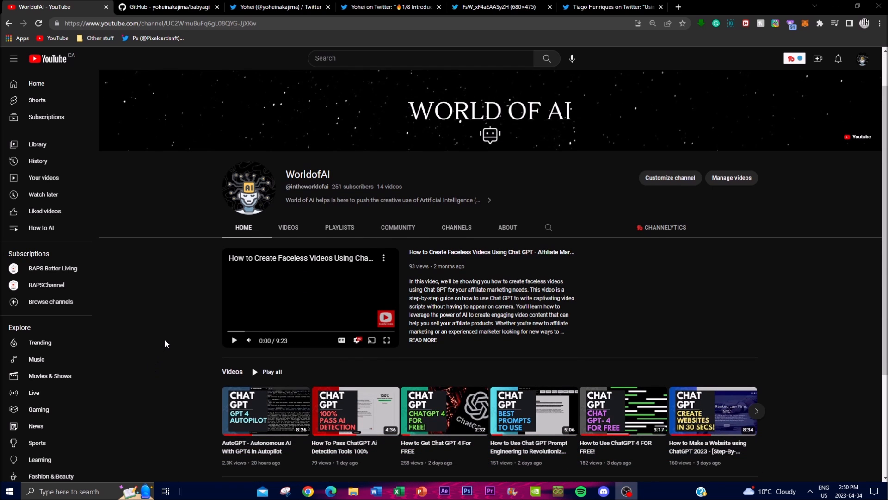
{"action": "mouse_move", "coordinate": [147, 304]}
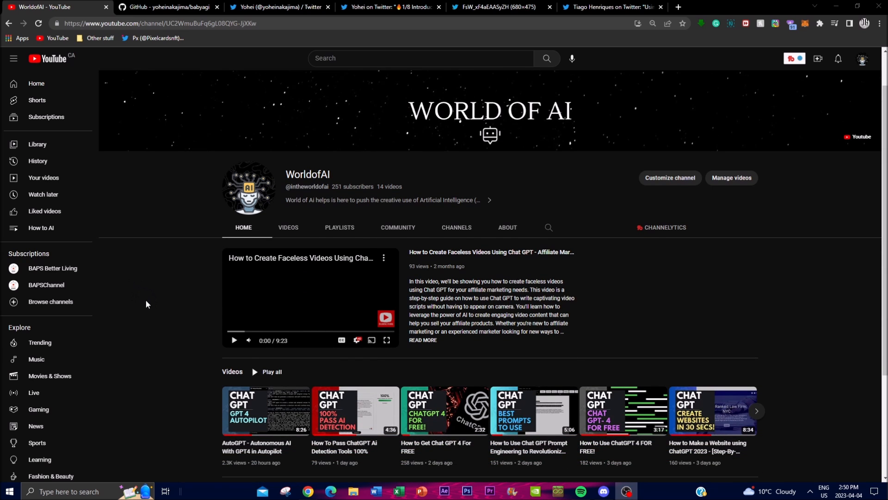
{"action": "left_click", "coordinate": [171, 7]}
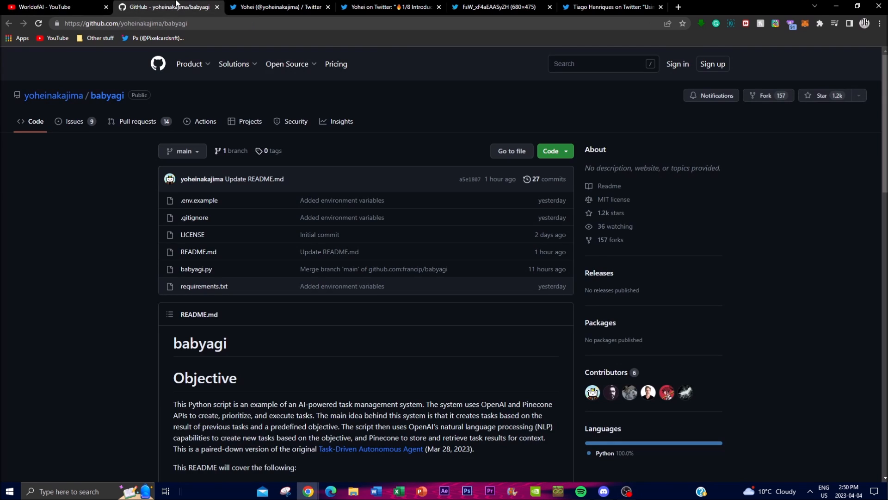
{"action": "mouse_move", "coordinate": [124, 201]}
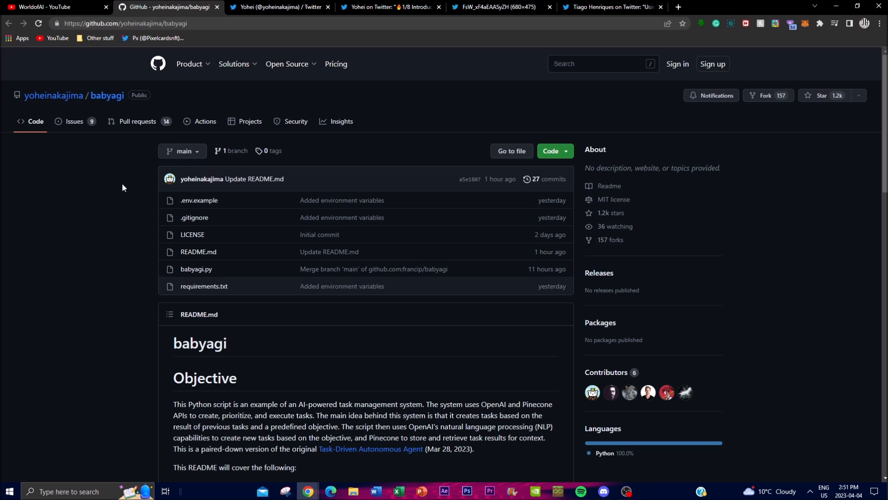
{"action": "left_click", "coordinate": [503, 7]}
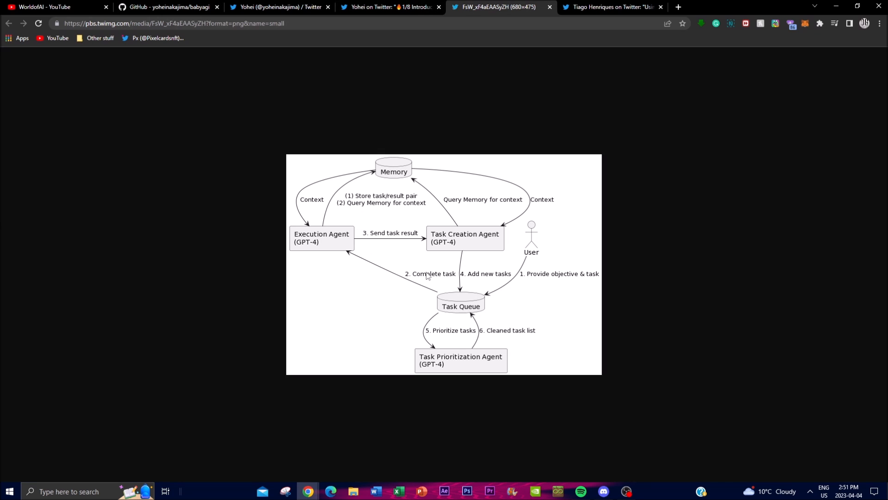
{"action": "mouse_move", "coordinate": [270, 276]}
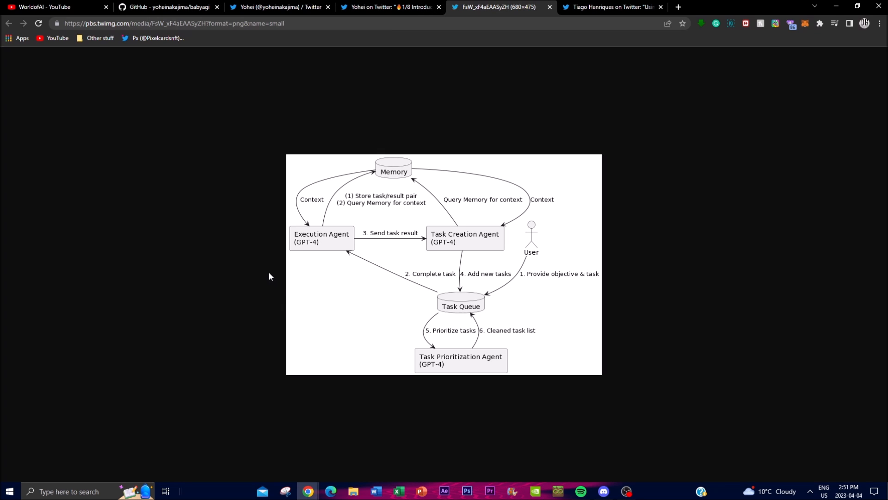
{"action": "mouse_move", "coordinate": [286, 261]}
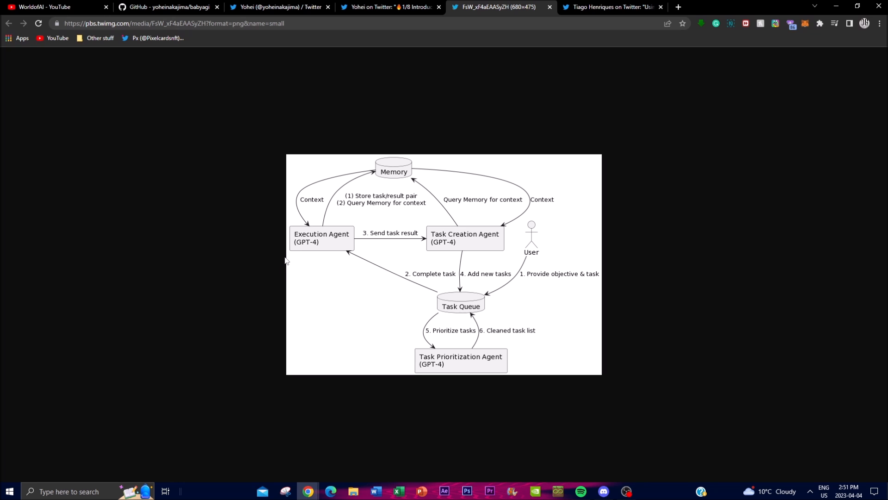
- Return to the babyagi repo and scroll the README past How It Works to Backstory
{"action": "left_click", "coordinate": [167, 7]}
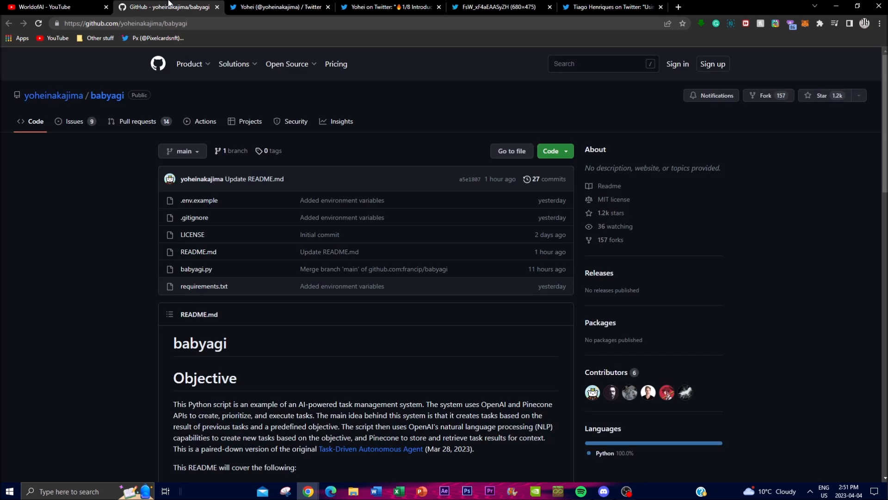
{"action": "mouse_move", "coordinate": [129, 261]}
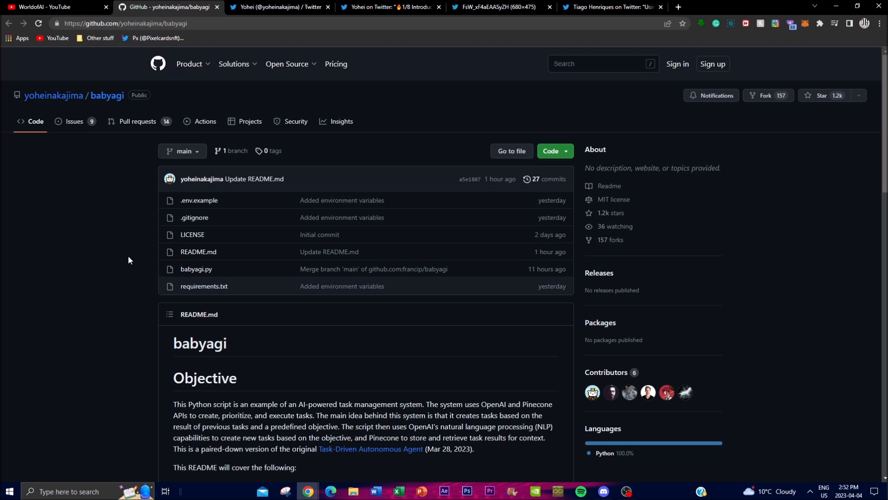
{"action": "mouse_move", "coordinate": [125, 257]}
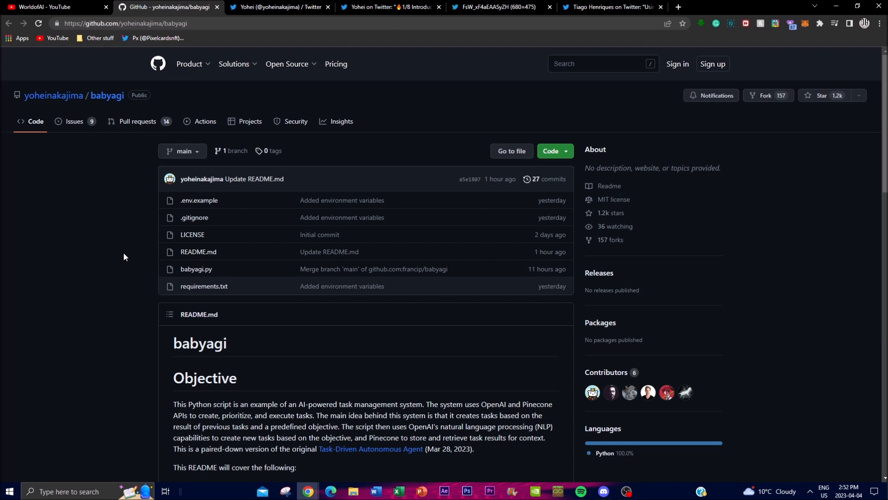
{"action": "scroll", "scroll_direction": "down", "scroll_amount": 3}
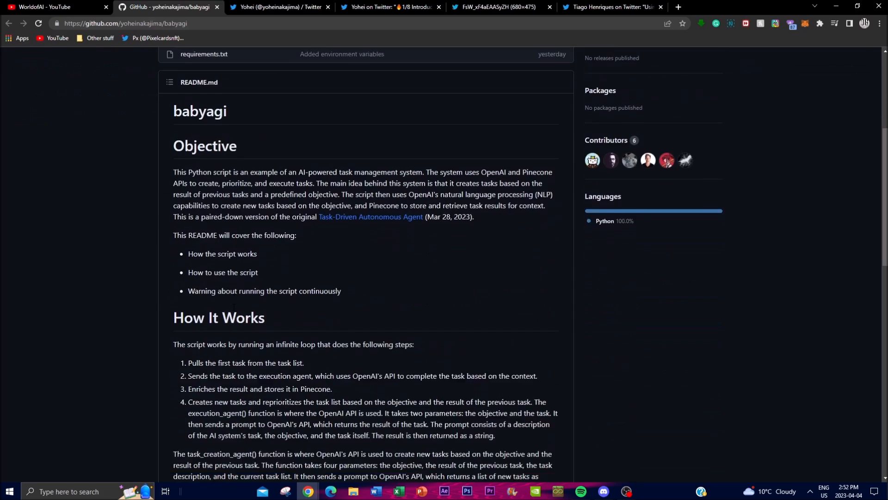
{"action": "scroll", "scroll_direction": "down", "scroll_amount": 3}
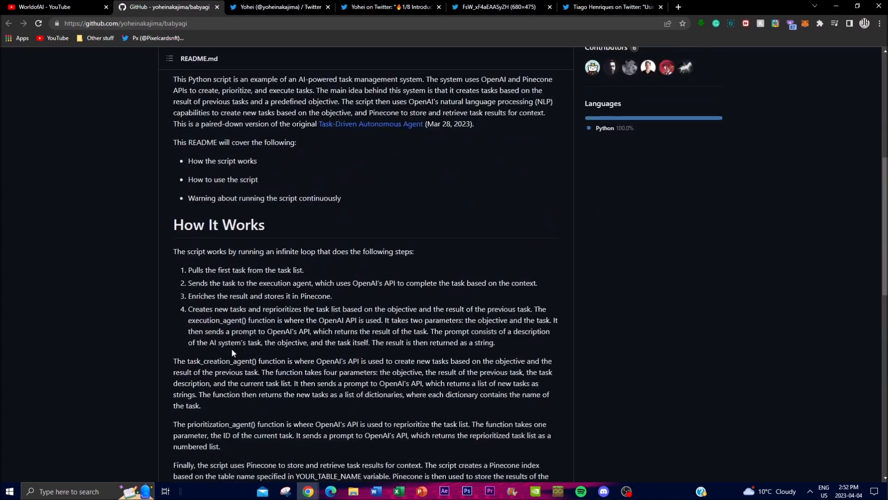
{"action": "scroll", "scroll_direction": "down", "scroll_amount": 3}
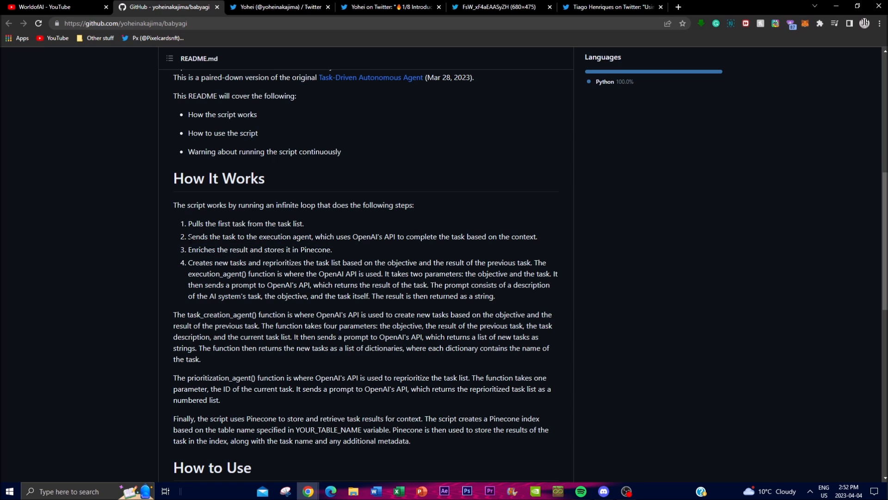
{"action": "mouse_move", "coordinate": [160, 223]}
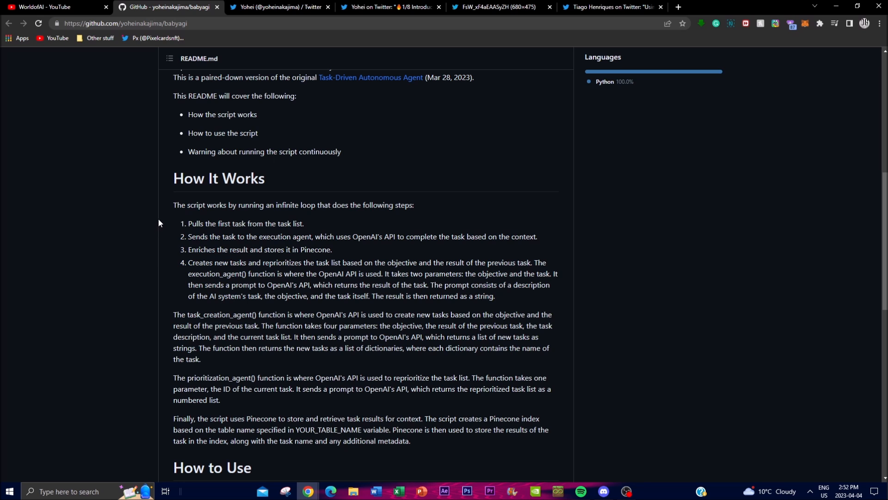
{"action": "mouse_move", "coordinate": [168, 211]}
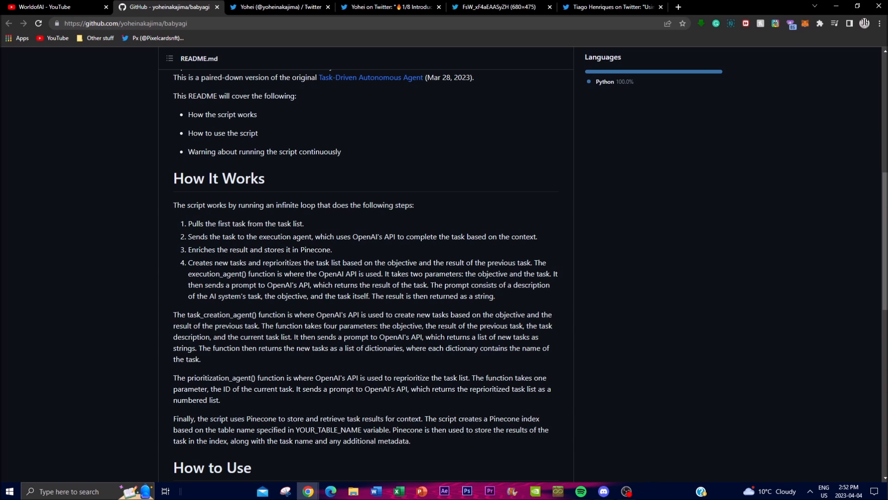
{"action": "scroll", "scroll_direction": "down", "scroll_amount": 3}
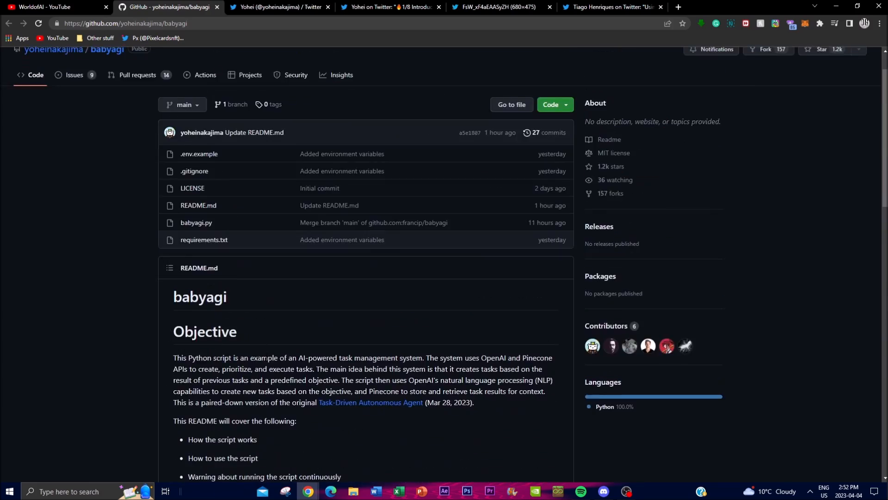
{"action": "scroll", "scroll_direction": "down", "scroll_amount": 3}
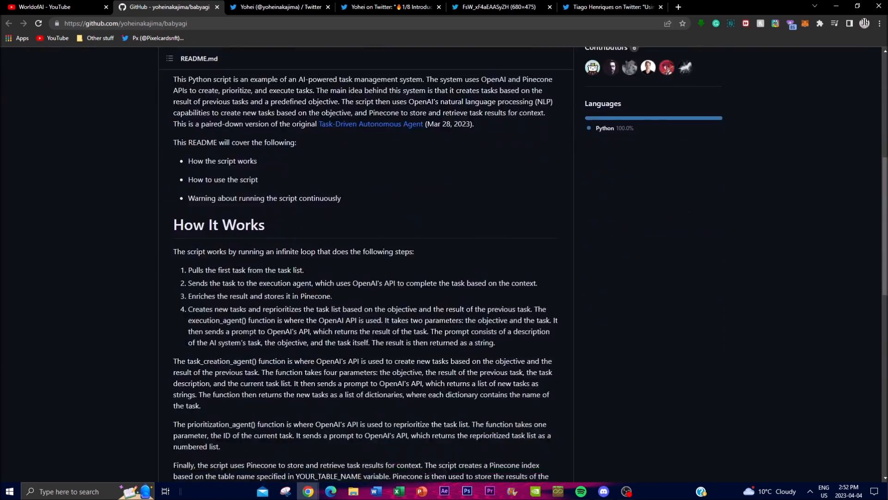
{"action": "scroll", "scroll_direction": "down", "scroll_amount": 3}
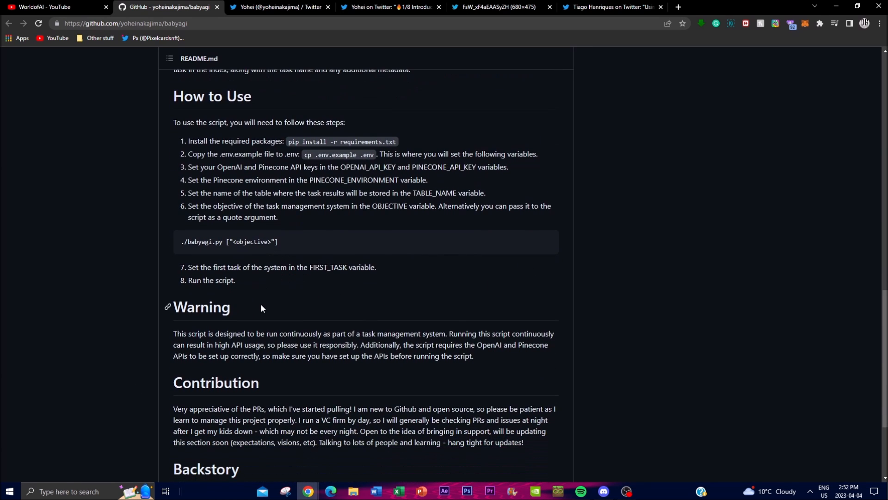
{"action": "scroll", "scroll_direction": "down", "scroll_amount": 3}
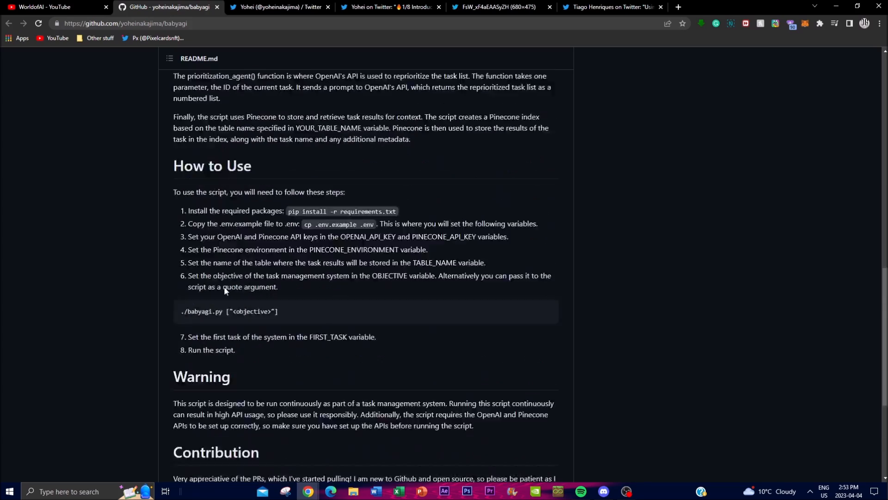
{"action": "scroll", "scroll_direction": "down", "scroll_amount": 3}
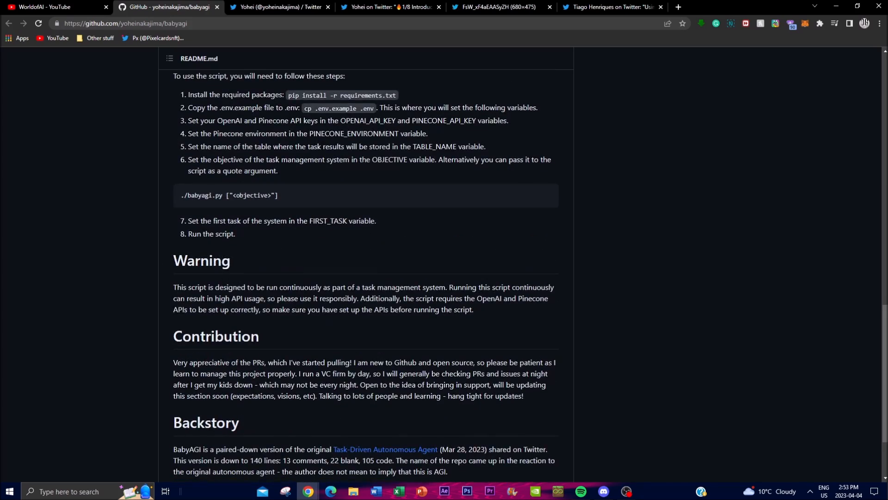
{"action": "scroll", "scroll_direction": "up", "scroll_amount": 3}
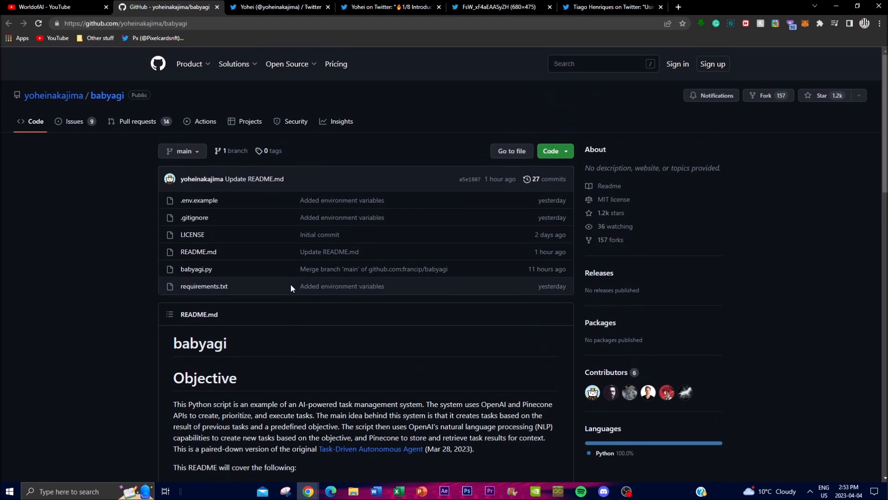
- Switch to Yohei's Twitter profile tab and scroll to the pinned Baby AGI tweet
{"action": "left_click", "coordinate": [278, 7]}
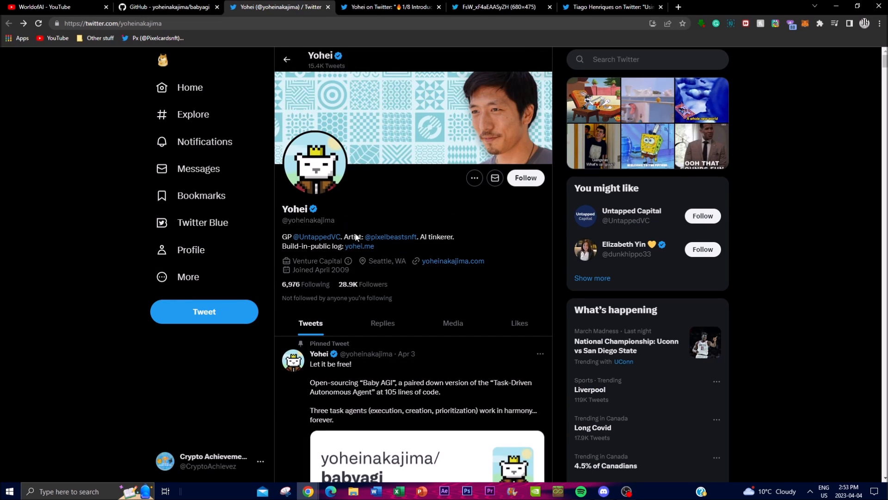
{"action": "scroll", "scroll_direction": "down", "scroll_amount": 3}
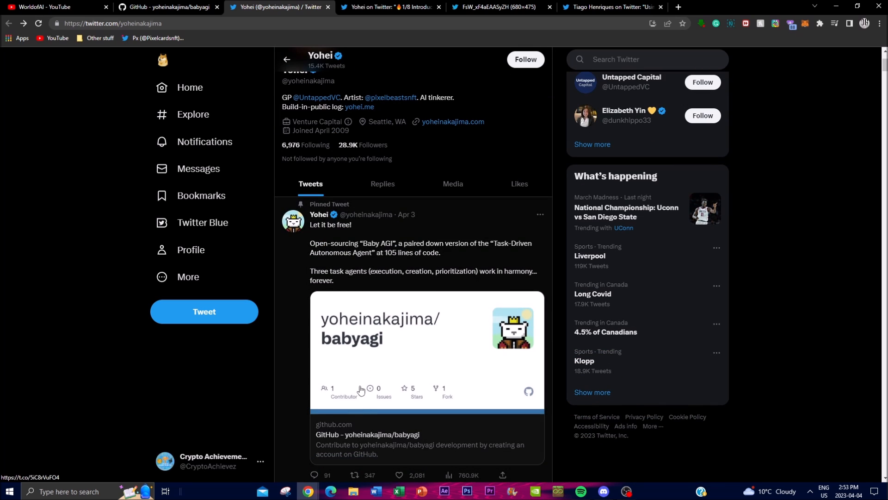
{"action": "mouse_move", "coordinate": [427, 370]}
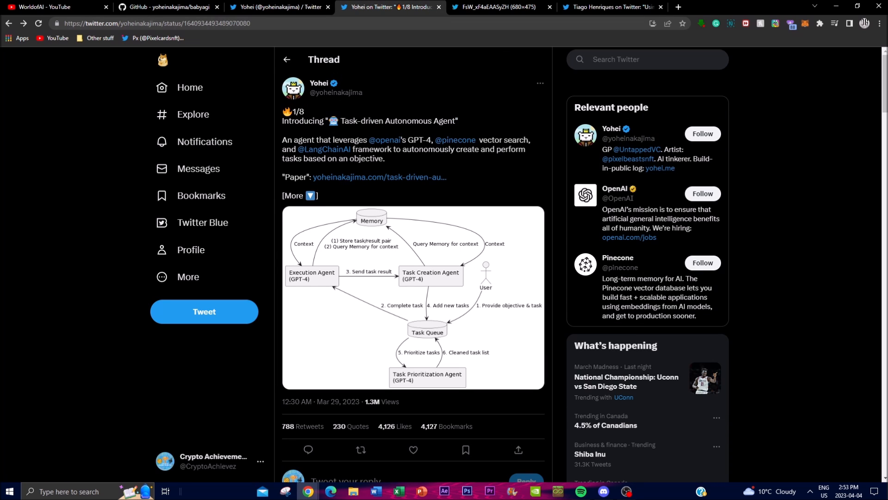
{"action": "mouse_move", "coordinate": [365, 261]}
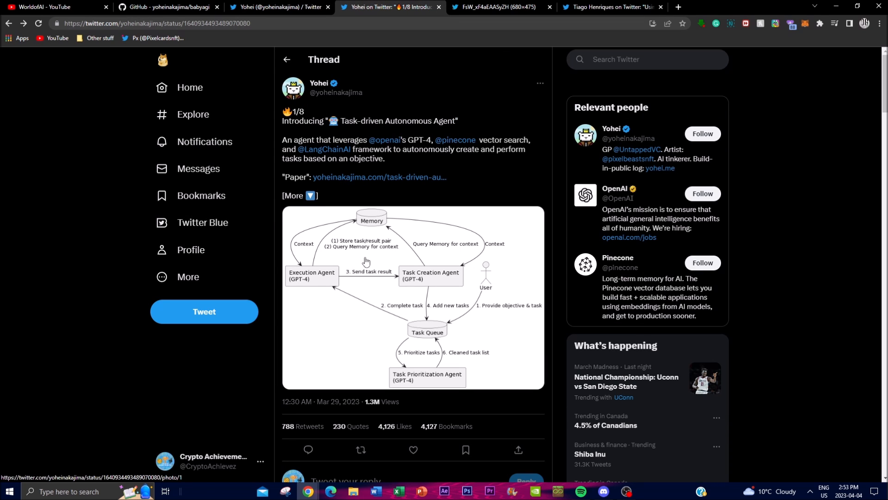
{"action": "mouse_move", "coordinate": [451, 346]}
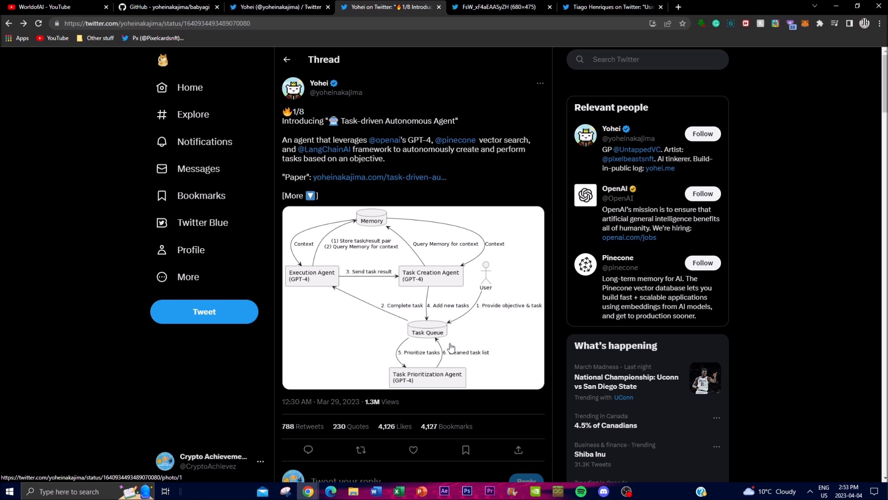
{"action": "mouse_move", "coordinate": [379, 317]}
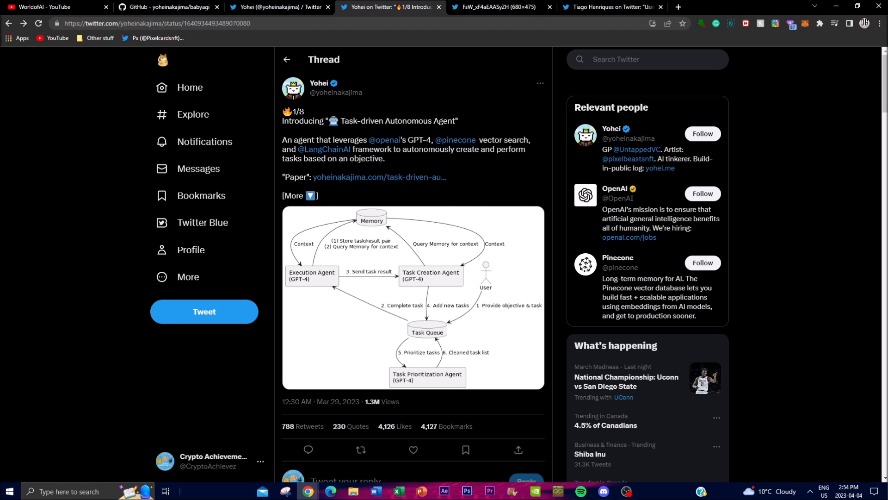
- Switch to the tab showing the Task-driven Autonomous Agent diagram full-size
{"action": "left_click", "coordinate": [496, 7]}
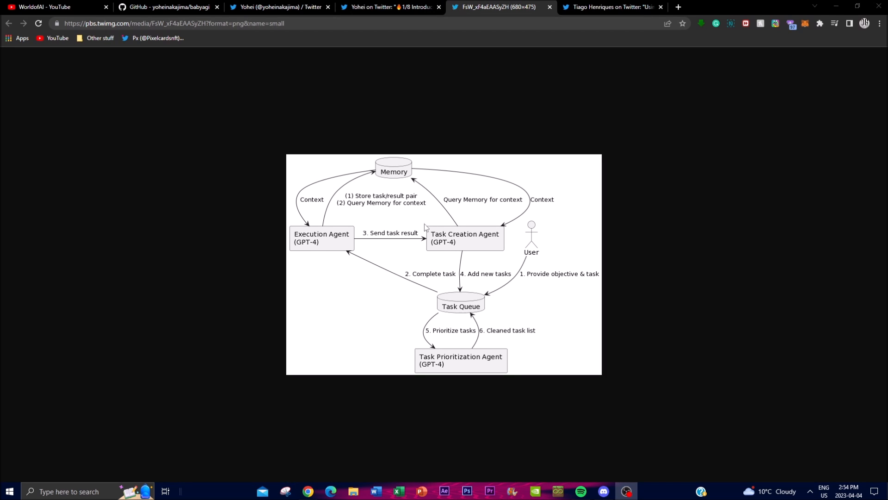
{"action": "mouse_move", "coordinate": [475, 267]}
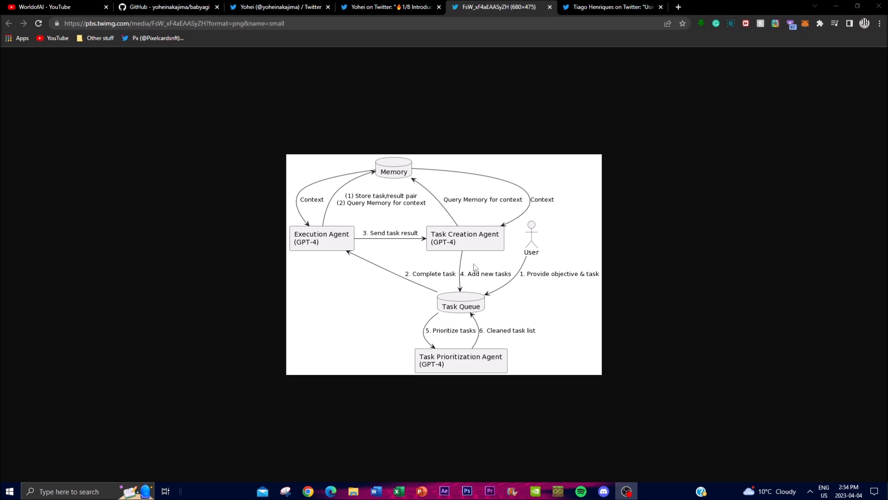
{"action": "mouse_move", "coordinate": [398, 214]}
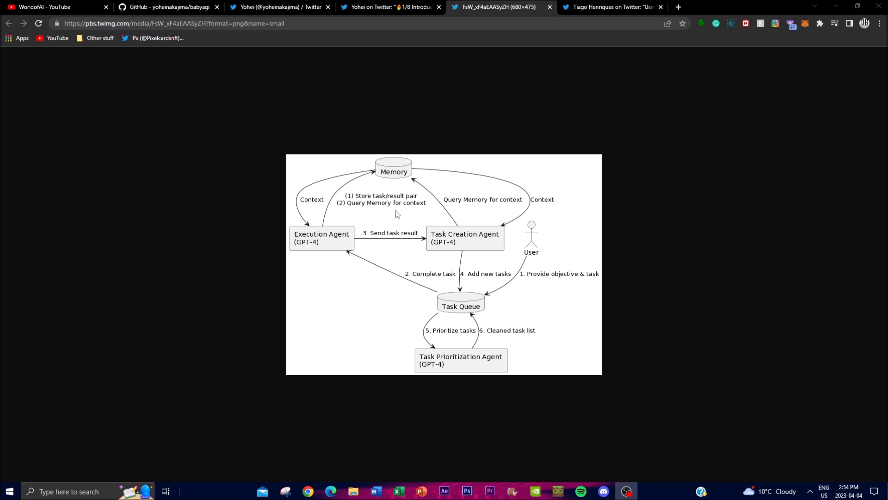
{"action": "mouse_move", "coordinate": [398, 209]}
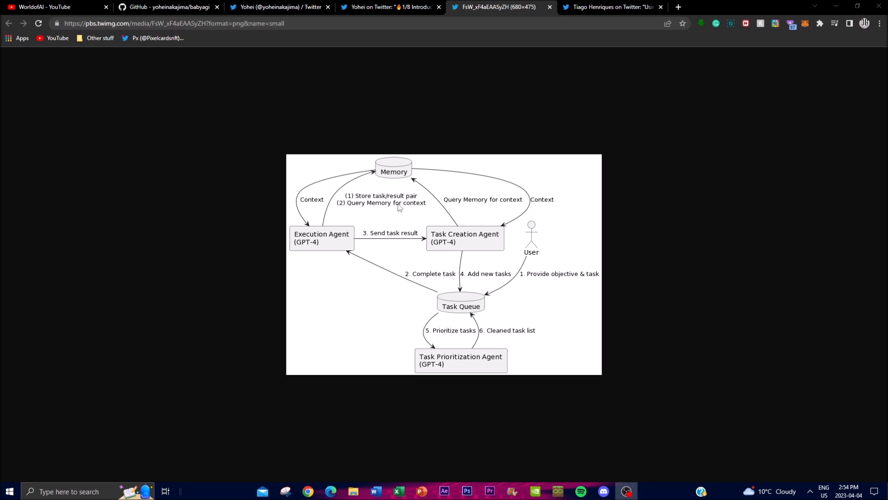
- Go back to Yohei's Twitter profile tab with the pinned Baby AGI tweet
{"action": "left_click", "coordinate": [390, 8]}
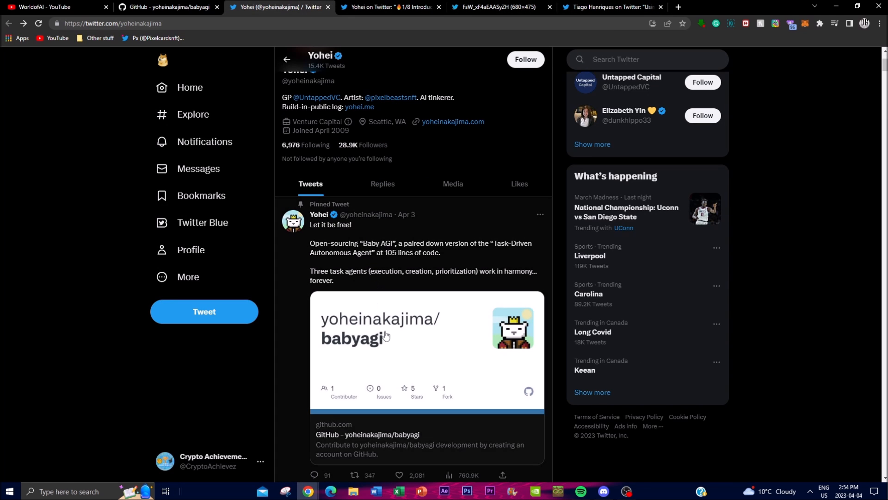
{"action": "mouse_move", "coordinate": [400, 385]}
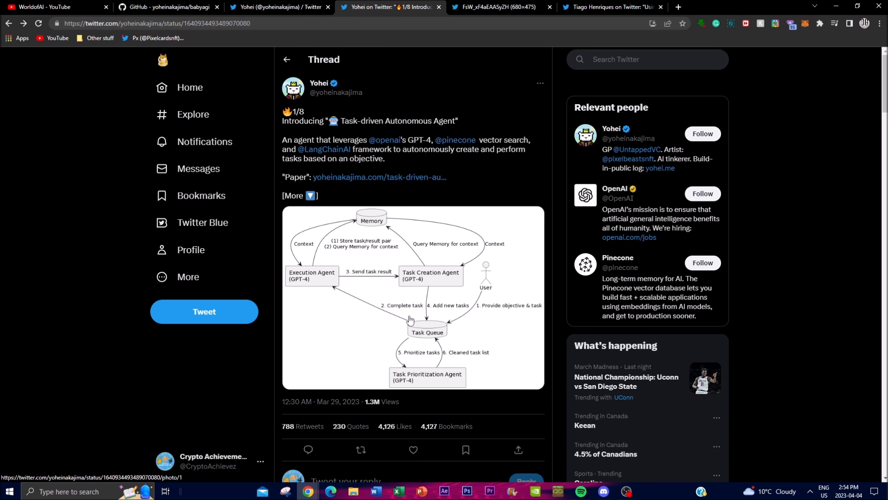
{"action": "mouse_move", "coordinate": [387, 294]}
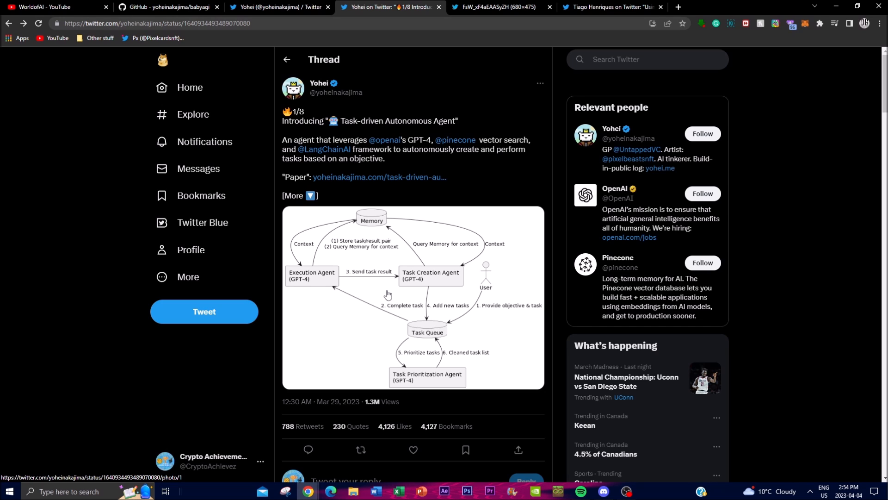
{"action": "mouse_move", "coordinate": [387, 288]}
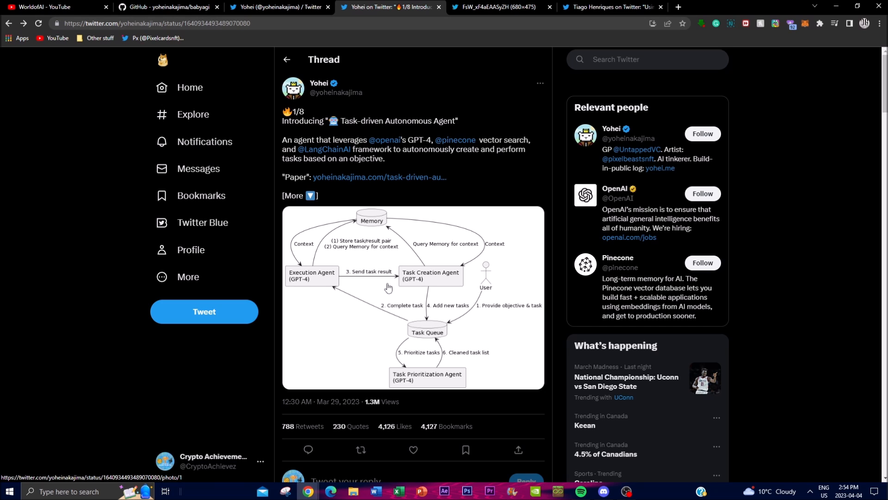
{"action": "mouse_move", "coordinate": [357, 318]}
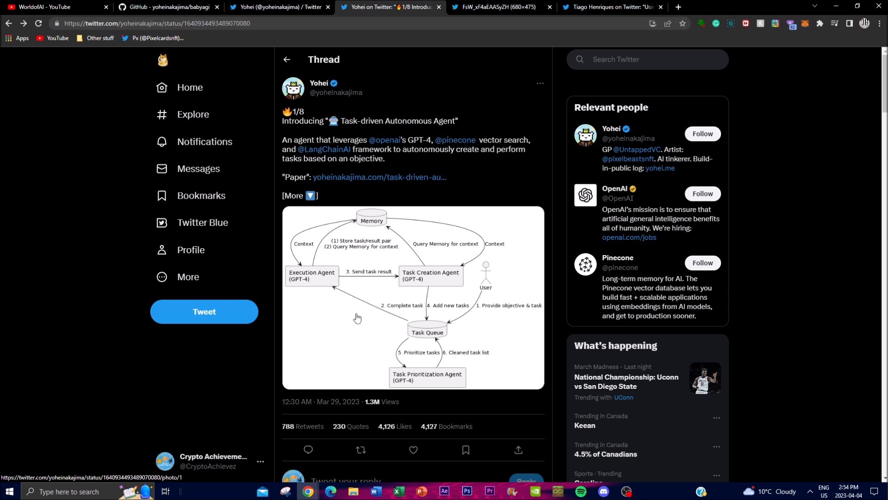
{"action": "mouse_move", "coordinate": [353, 290]}
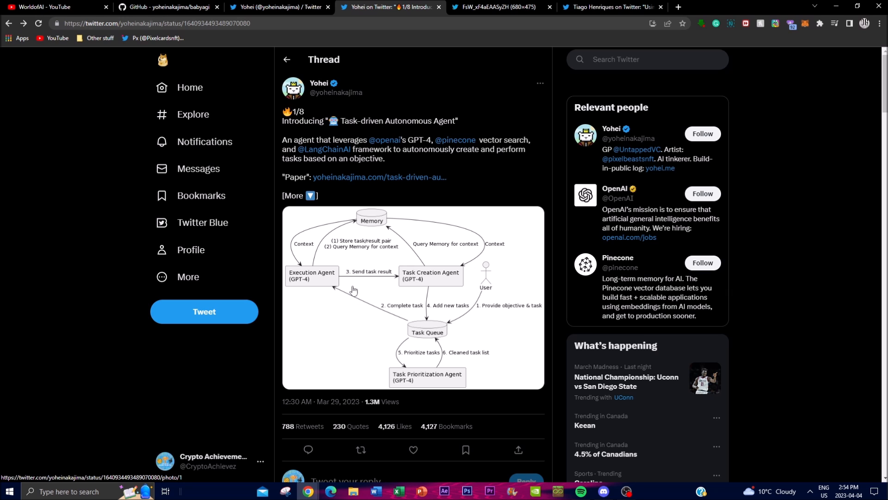
{"action": "mouse_move", "coordinate": [349, 291]}
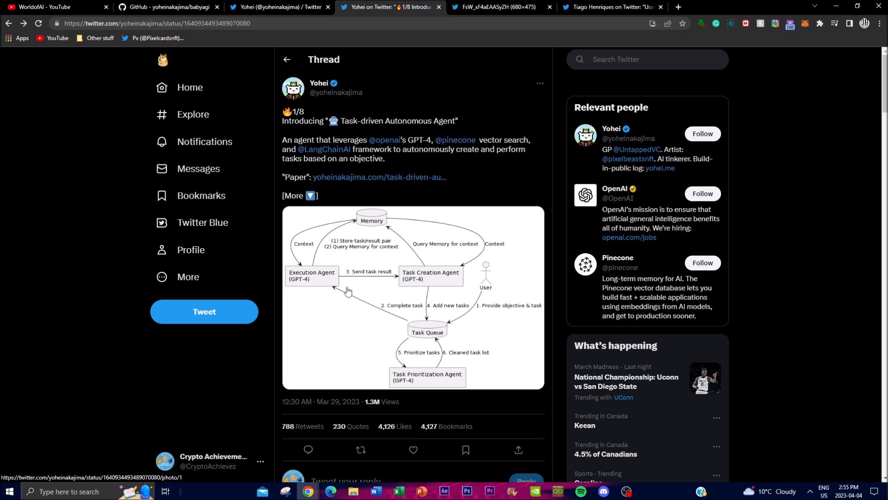
{"action": "mouse_move", "coordinate": [409, 131]}
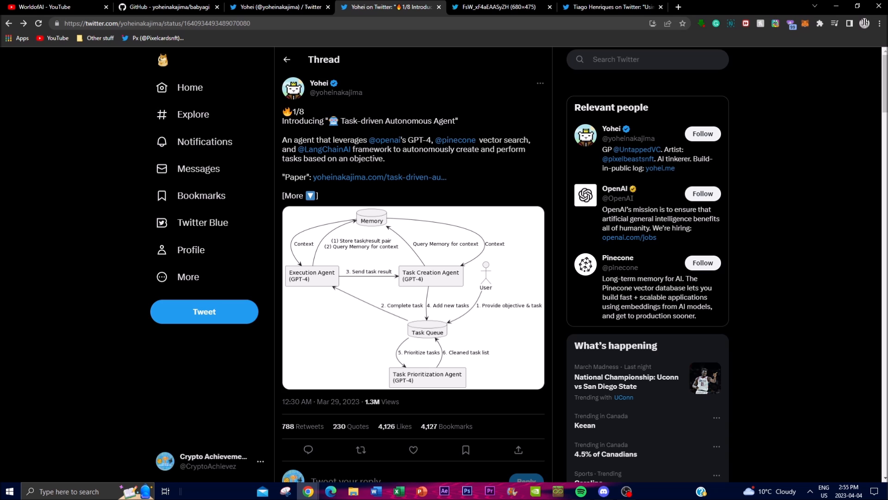
{"action": "mouse_move", "coordinate": [334, 151]}
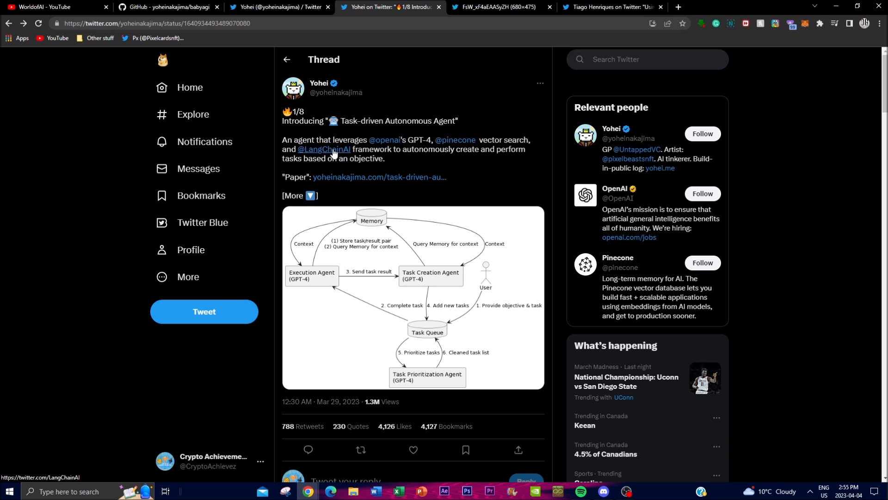
{"action": "mouse_move", "coordinate": [489, 161]}
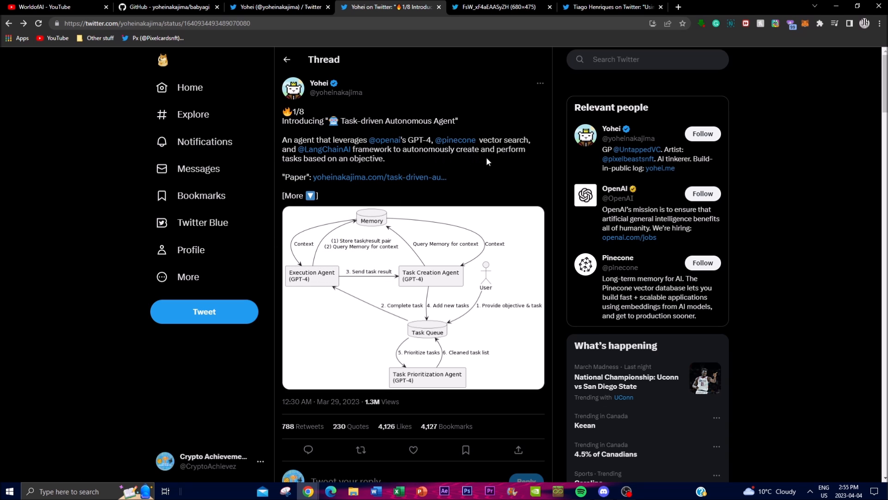
{"action": "mouse_move", "coordinate": [511, 161]}
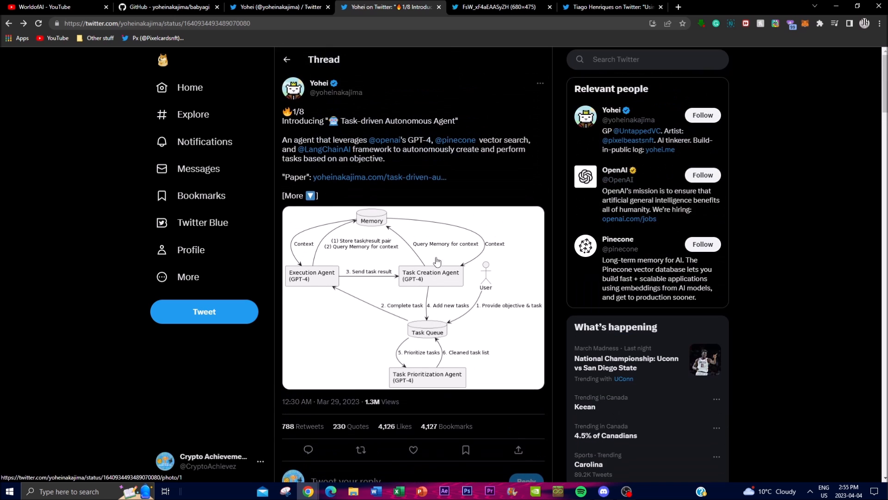
- Scroll the thread past the main tweet to replies 2/8 through 4/8
{"action": "scroll", "scroll_direction": "down", "scroll_amount": 3}
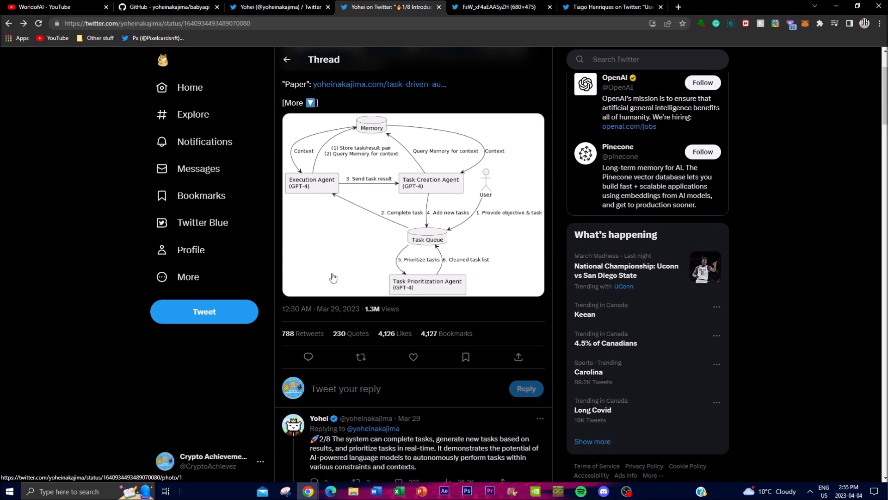
{"action": "mouse_move", "coordinate": [354, 260]}
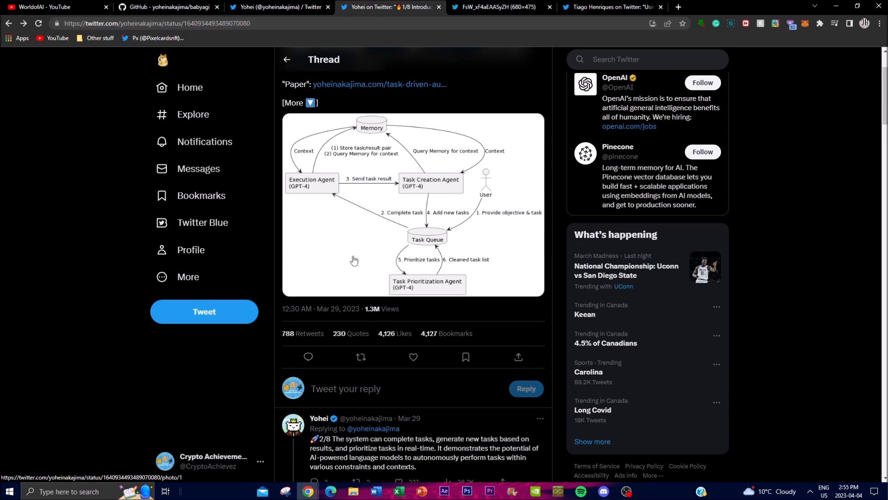
{"action": "mouse_move", "coordinate": [377, 261]}
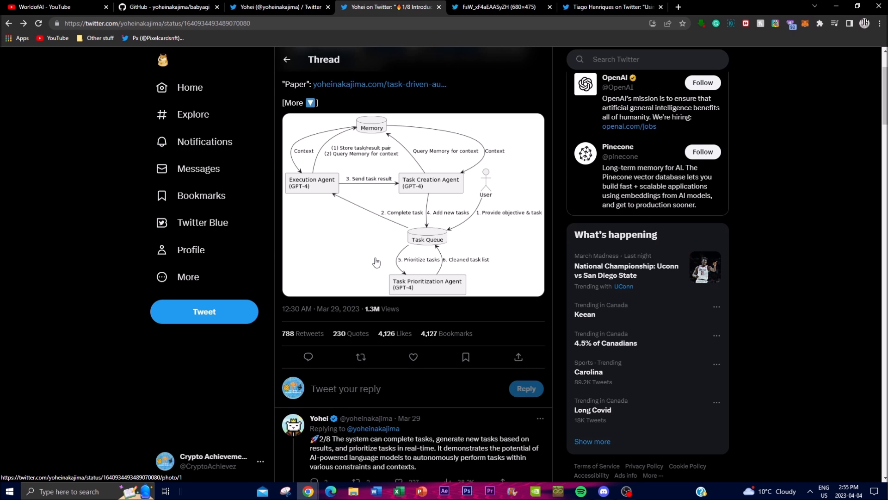
{"action": "scroll", "scroll_direction": "down", "scroll_amount": 3}
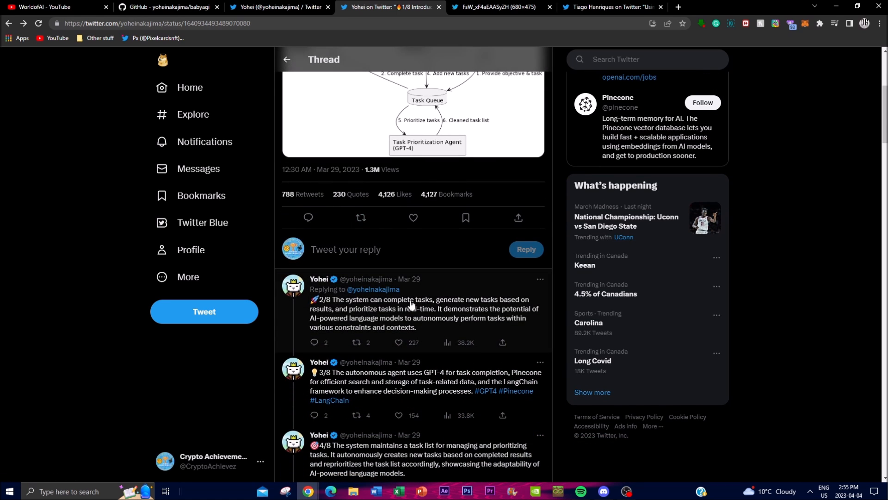
{"action": "mouse_move", "coordinate": [476, 301]}
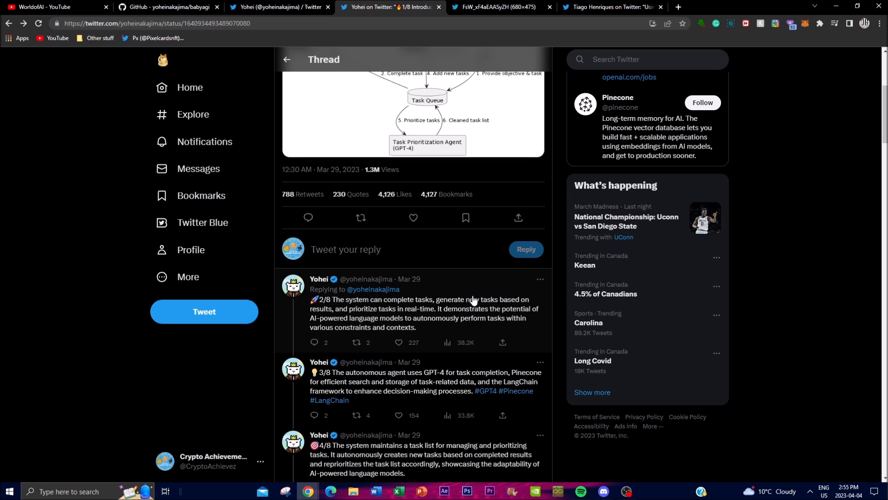
{"action": "mouse_move", "coordinate": [421, 329]}
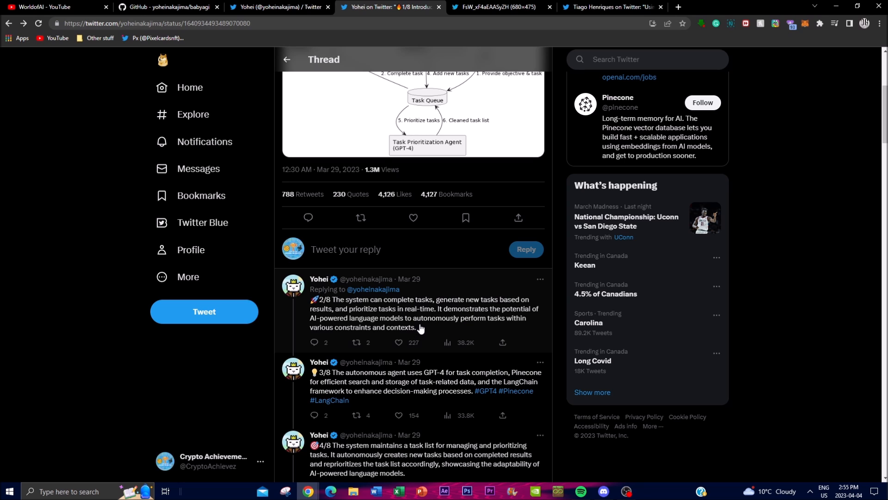
{"action": "mouse_move", "coordinate": [471, 323]}
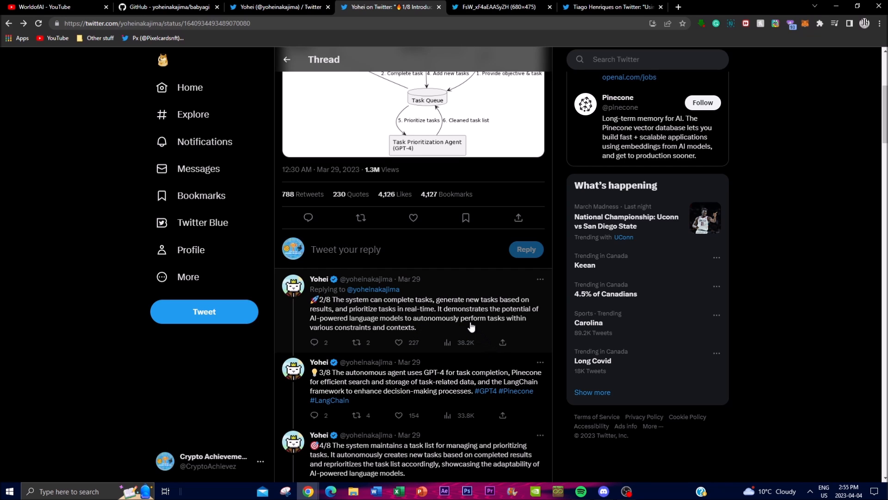
{"action": "mouse_move", "coordinate": [470, 362]}
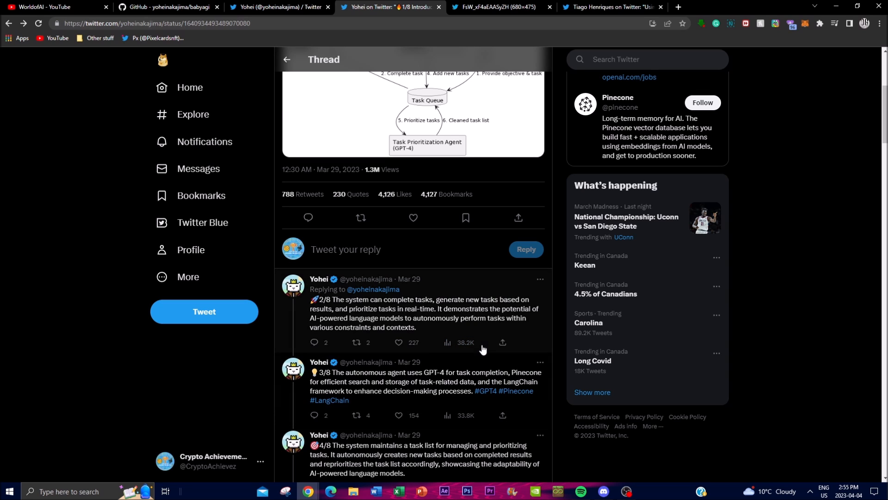
{"action": "mouse_move", "coordinate": [472, 331]}
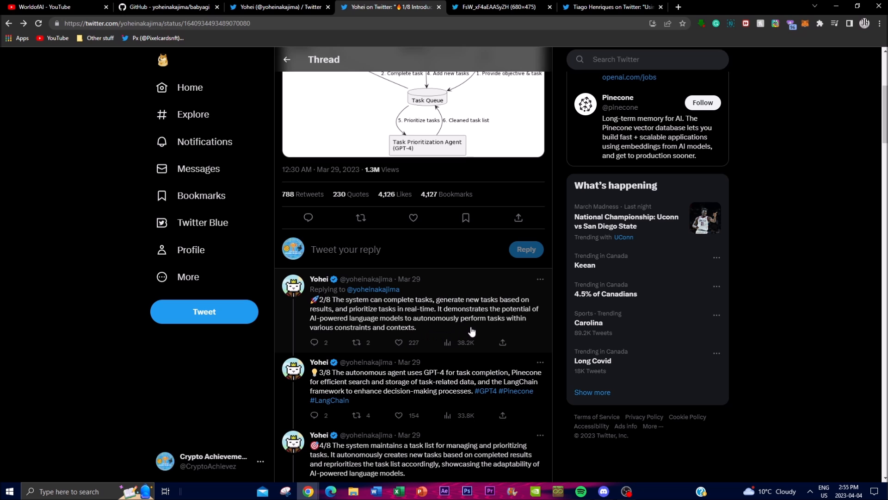
{"action": "scroll", "scroll_direction": "down", "scroll_amount": 3}
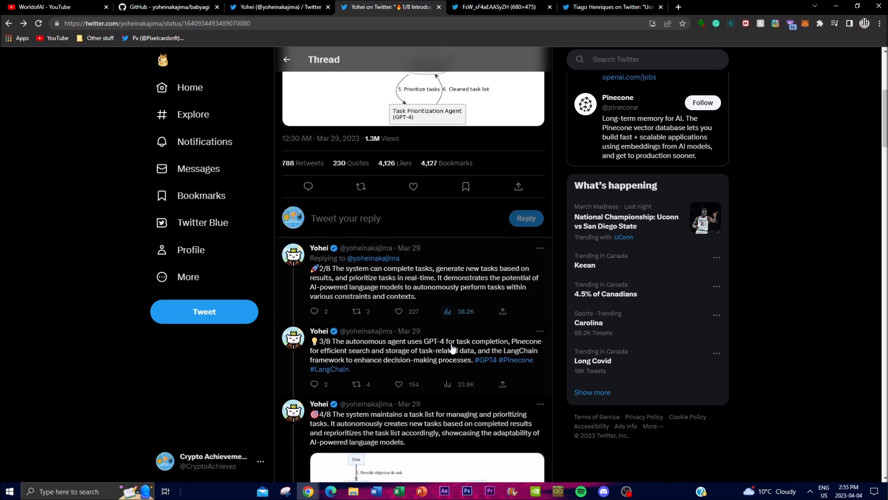
{"action": "scroll", "scroll_direction": "down", "scroll_amount": 3}
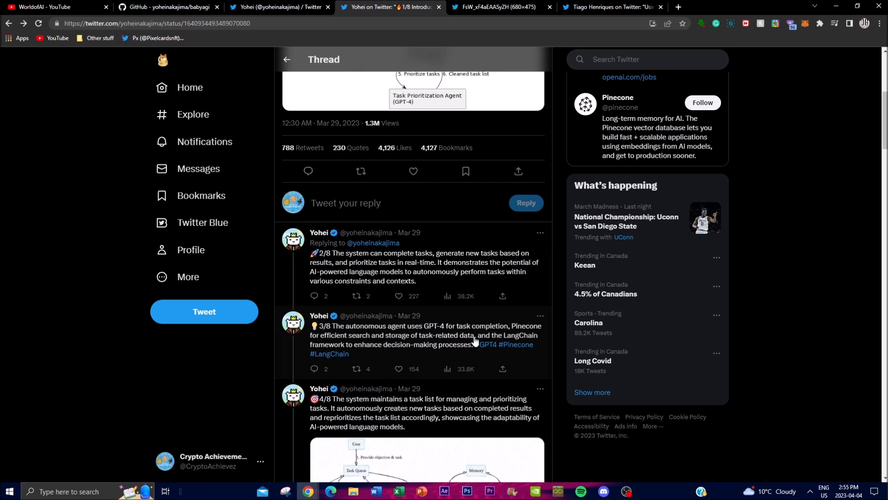
{"action": "mouse_move", "coordinate": [532, 339]}
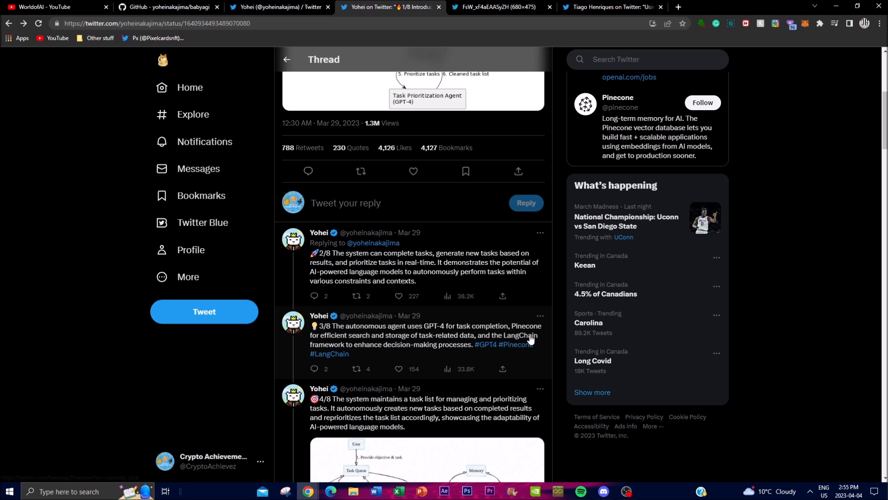
{"action": "mouse_move", "coordinate": [403, 354]}
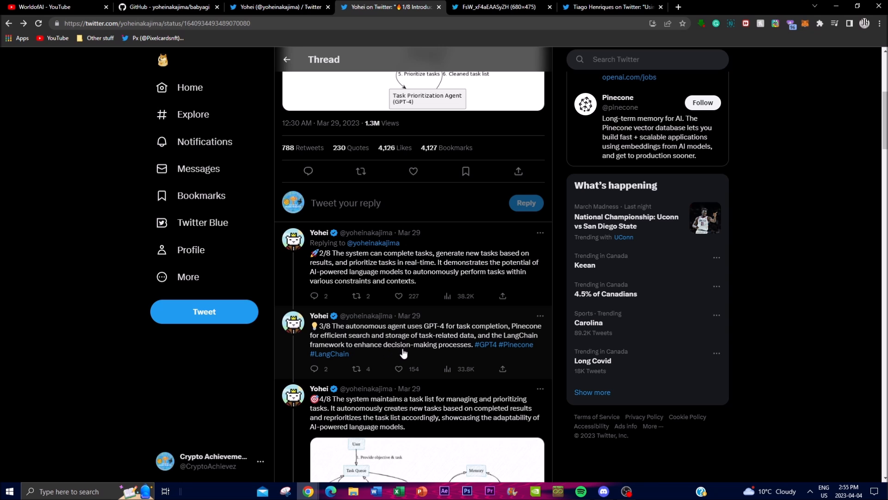
{"action": "mouse_move", "coordinate": [502, 332]}
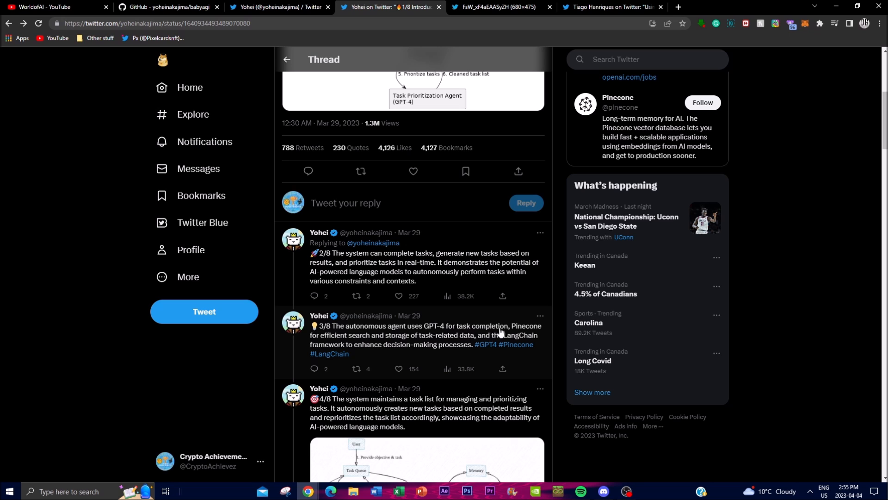
{"action": "mouse_move", "coordinate": [409, 335]}
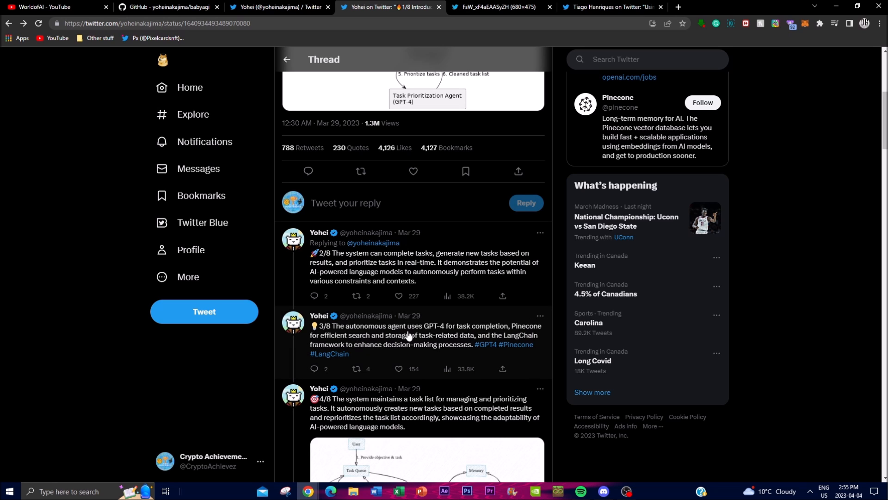
- Scroll until reply 4/8's task-list diagram is fully visible
{"action": "scroll", "scroll_direction": "down", "scroll_amount": 3}
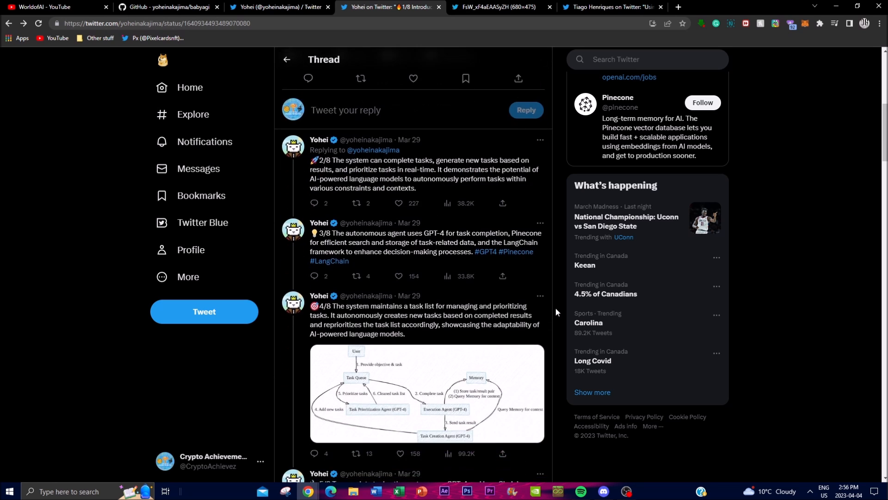
{"action": "scroll", "scroll_direction": "down", "scroll_amount": 3}
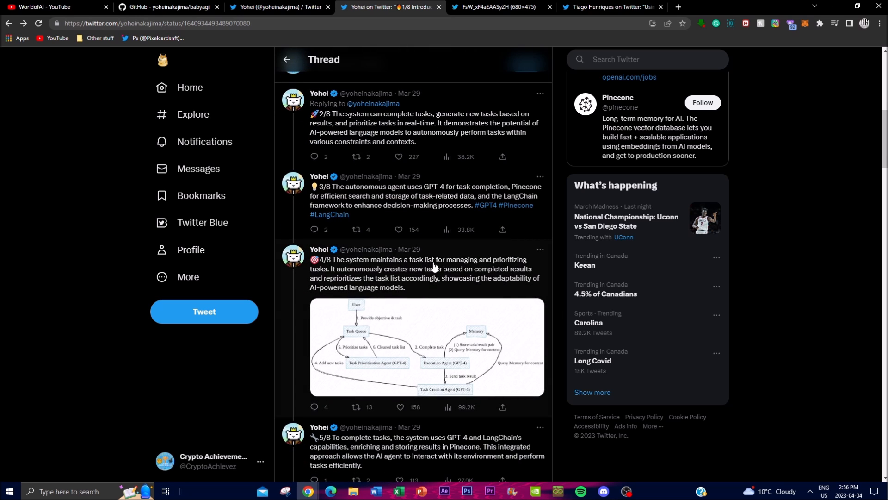
{"action": "mouse_move", "coordinate": [360, 290]}
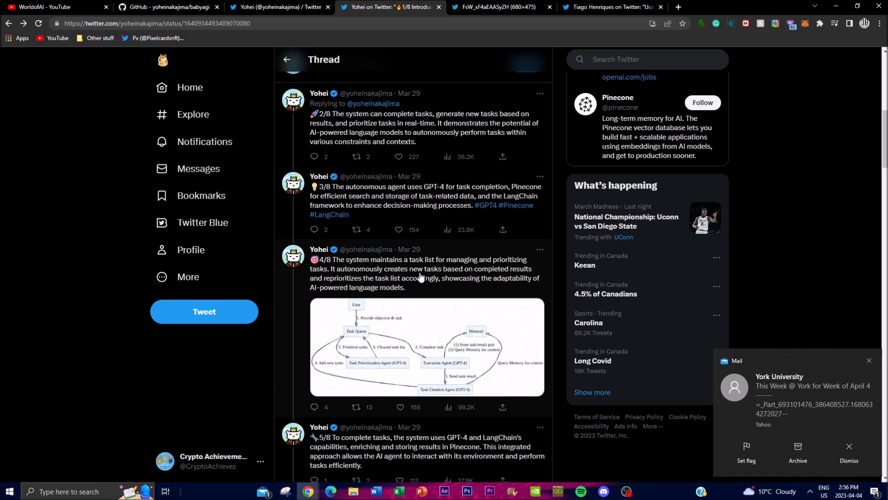
{"action": "mouse_move", "coordinate": [474, 282]}
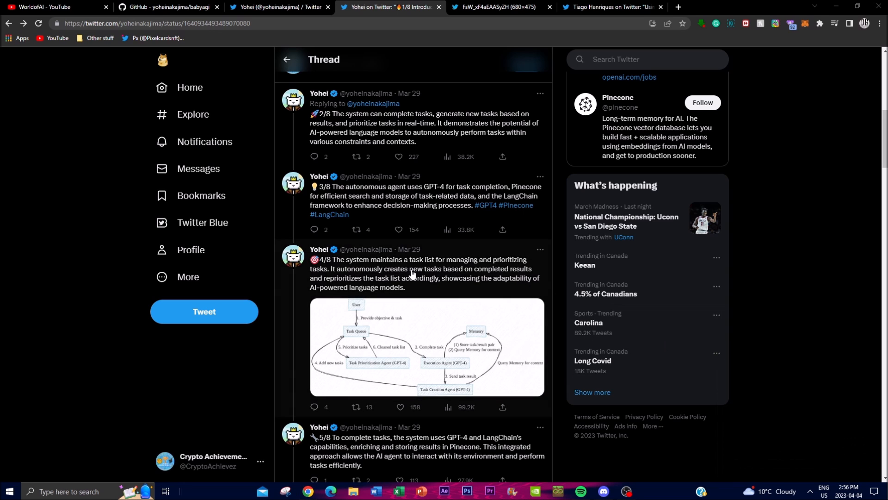
{"action": "mouse_move", "coordinate": [410, 287]}
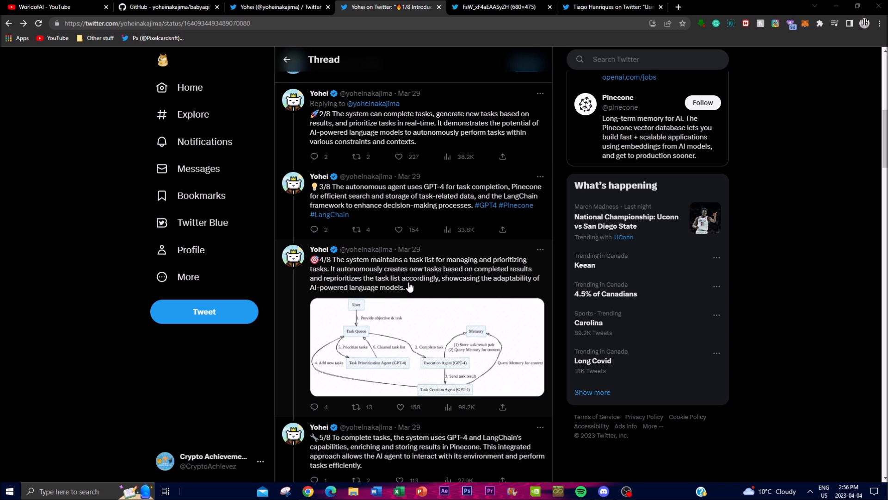
{"action": "mouse_move", "coordinate": [444, 291]}
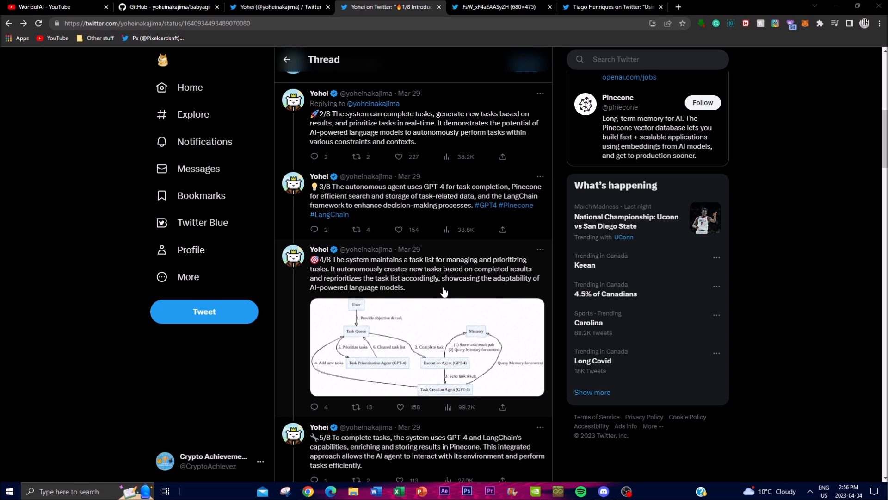
{"action": "mouse_move", "coordinate": [479, 281]}
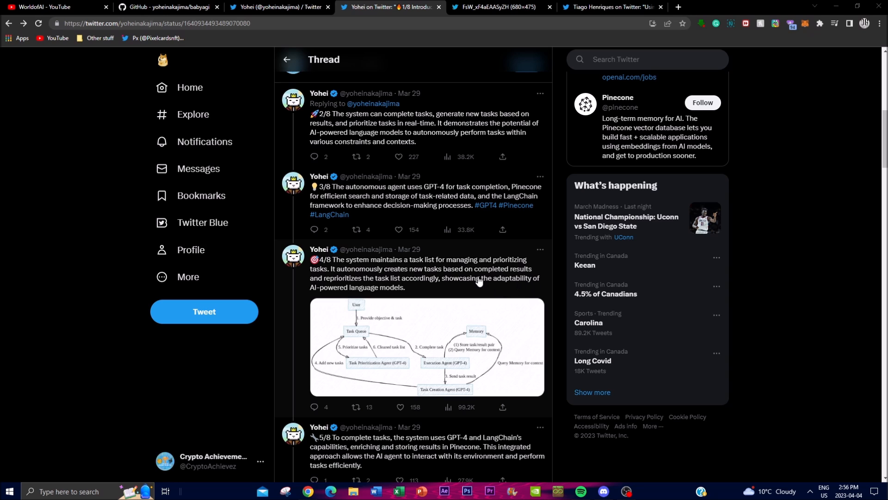
{"action": "mouse_move", "coordinate": [461, 247]}
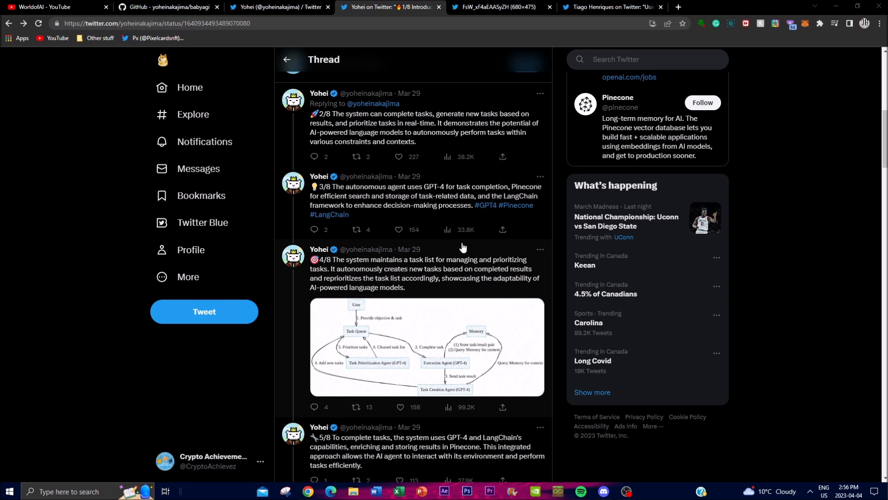
- Scroll past replies 5/8 and 6/8 to the 7/8 future-improvements diagram tweet
{"action": "scroll", "scroll_direction": "down", "scroll_amount": 3}
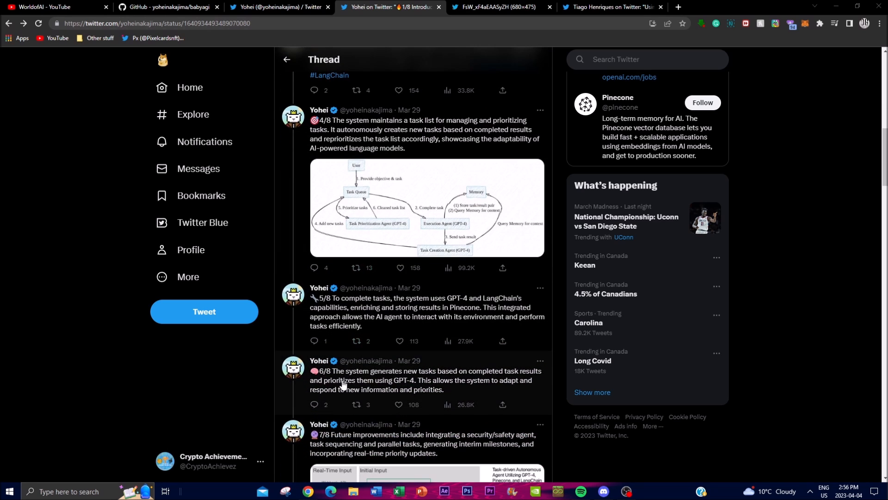
{"action": "mouse_move", "coordinate": [326, 342]}
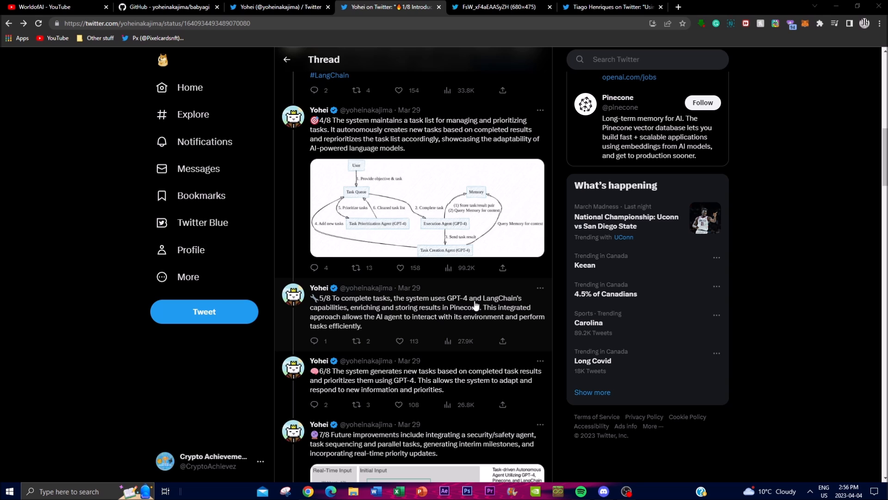
{"action": "mouse_move", "coordinate": [332, 317]}
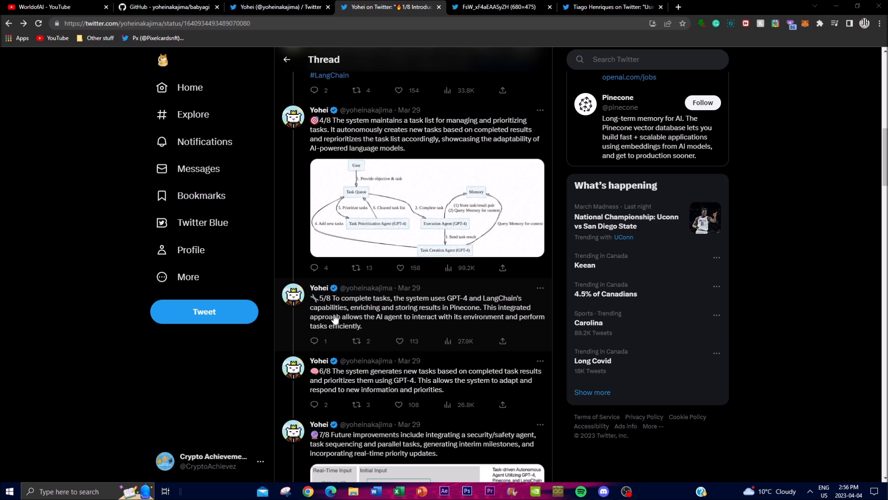
{"action": "mouse_move", "coordinate": [513, 321]}
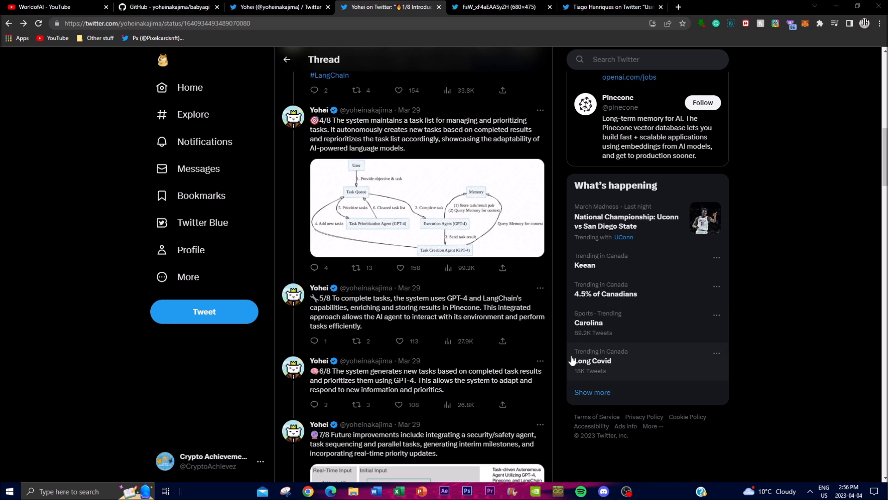
{"action": "mouse_move", "coordinate": [562, 341]}
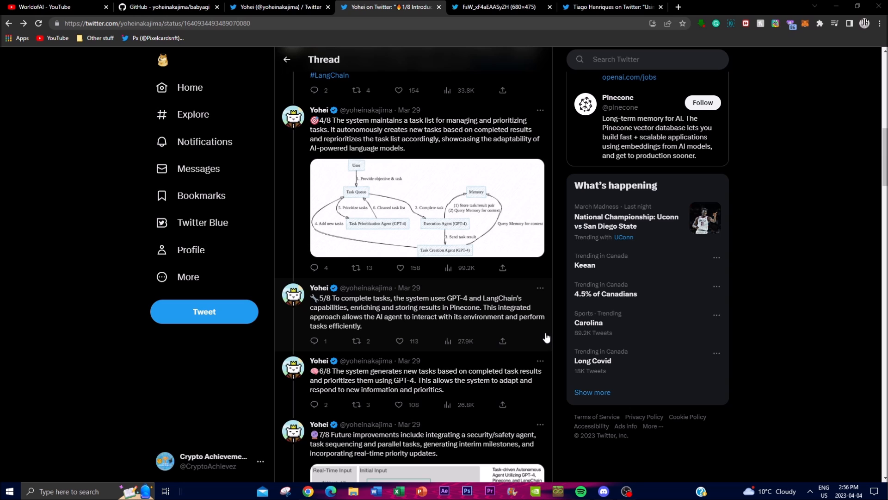
{"action": "mouse_move", "coordinate": [548, 321]}
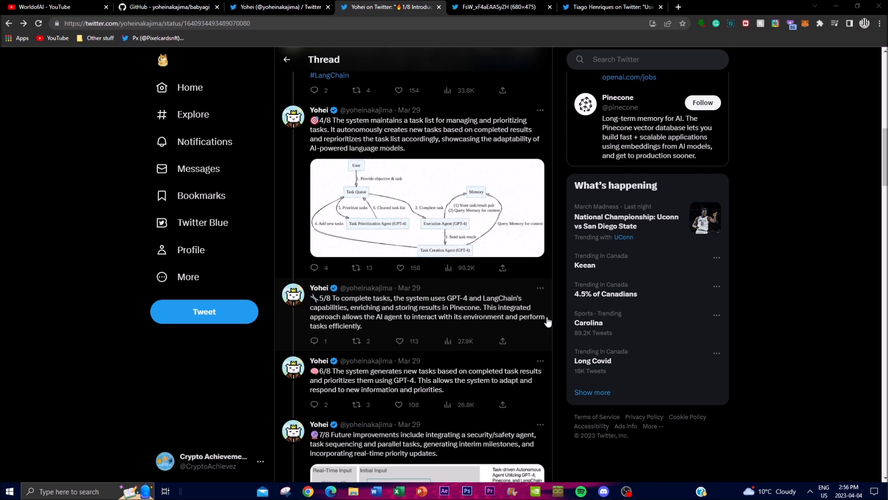
{"action": "mouse_move", "coordinate": [543, 310]}
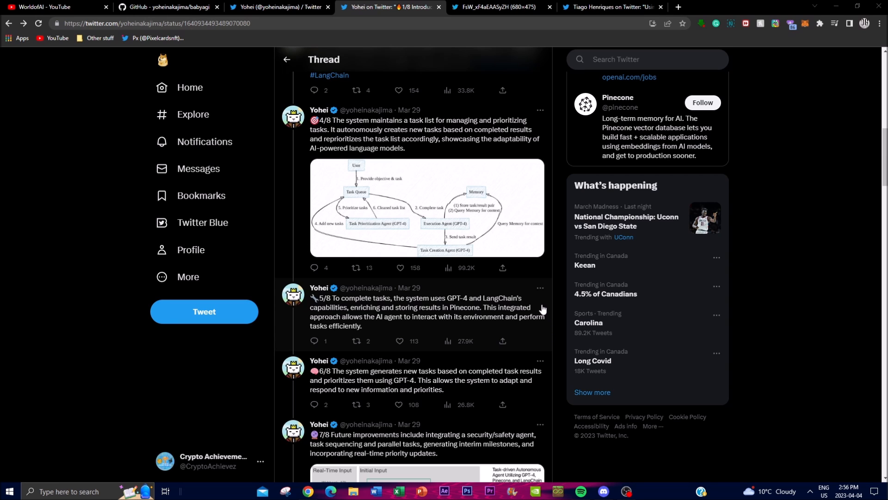
{"action": "mouse_move", "coordinate": [426, 319]}
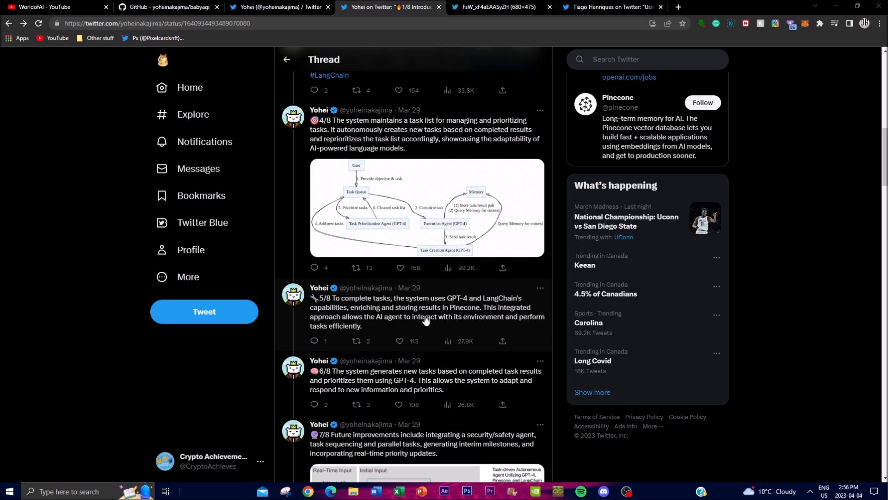
{"action": "mouse_move", "coordinate": [488, 350]}
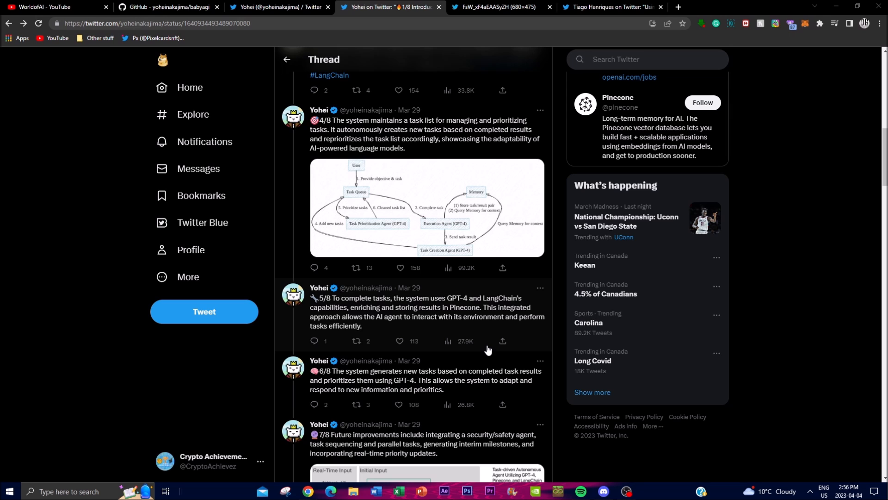
{"action": "scroll", "scroll_direction": "down", "scroll_amount": 3}
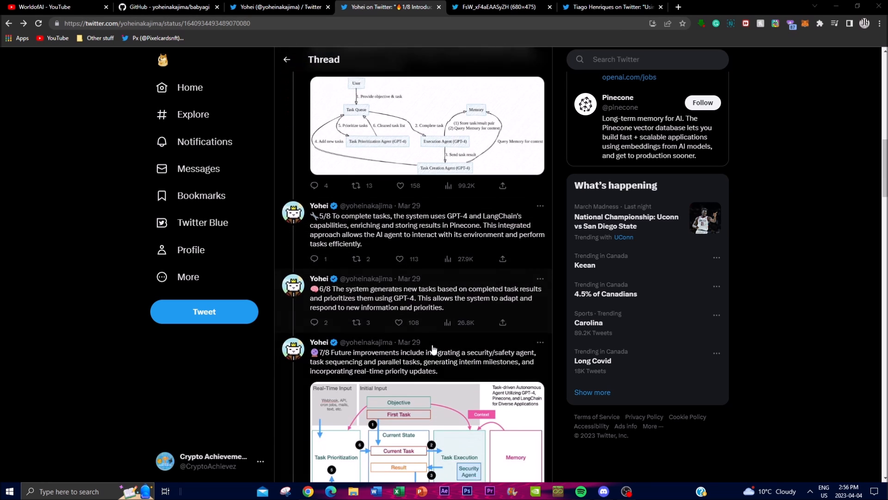
{"action": "scroll", "scroll_direction": "down", "scroll_amount": 3}
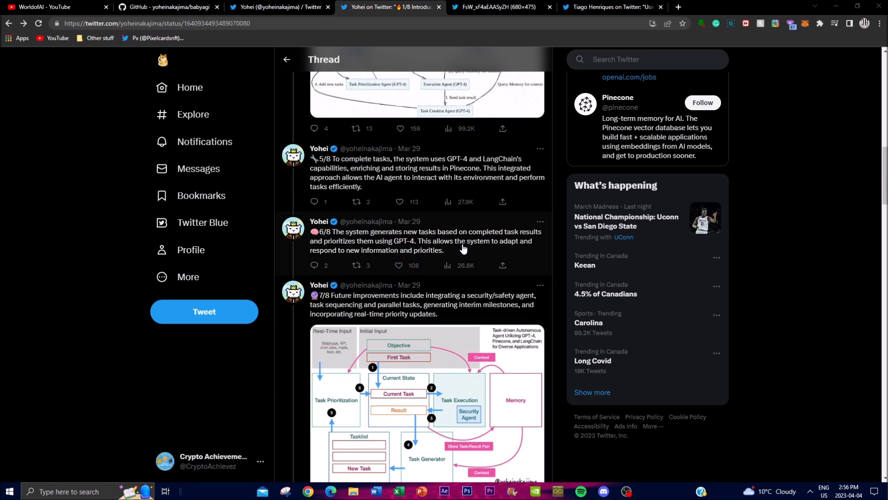
{"action": "mouse_move", "coordinate": [435, 249]}
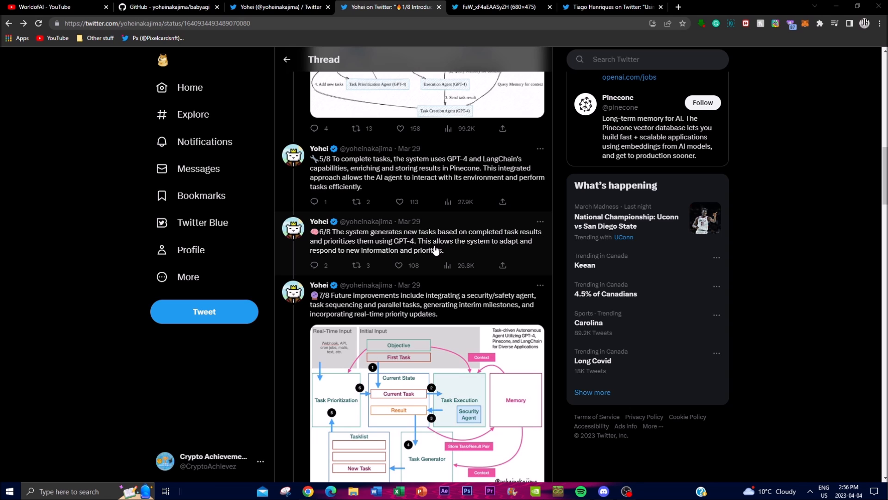
{"action": "mouse_move", "coordinate": [469, 255]}
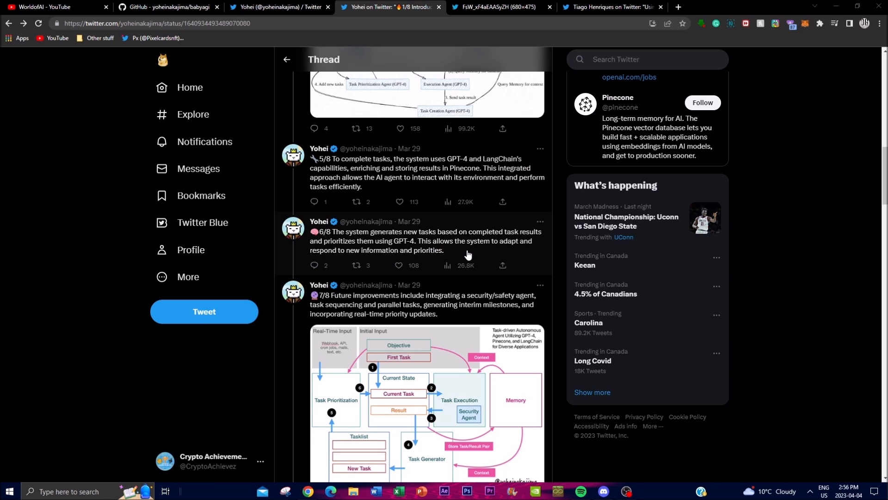
{"action": "mouse_move", "coordinate": [457, 254]}
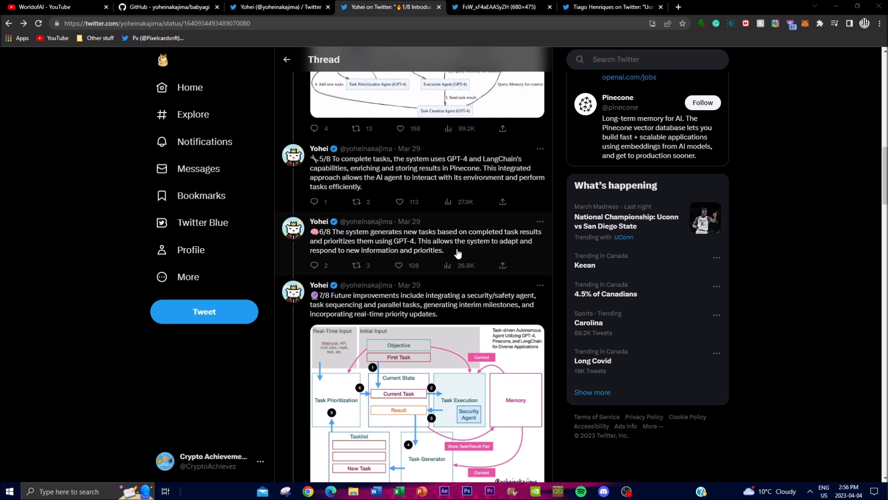
{"action": "mouse_move", "coordinate": [400, 261]}
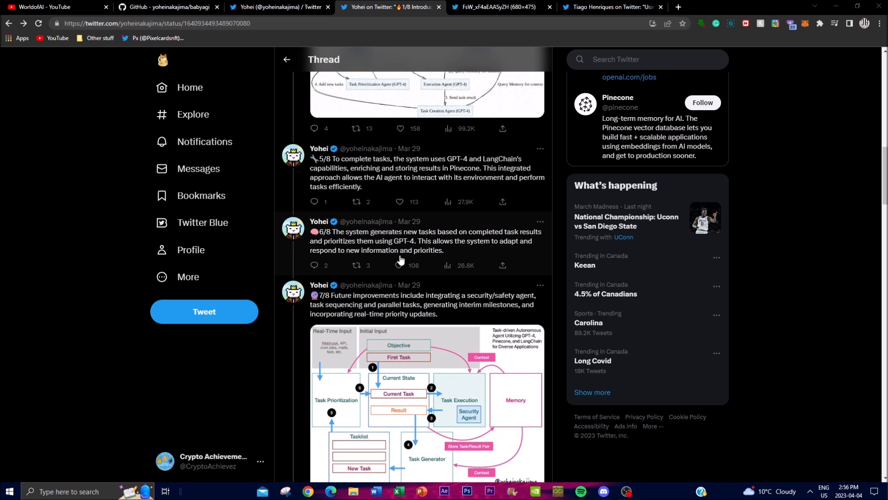
{"action": "mouse_move", "coordinate": [489, 198]}
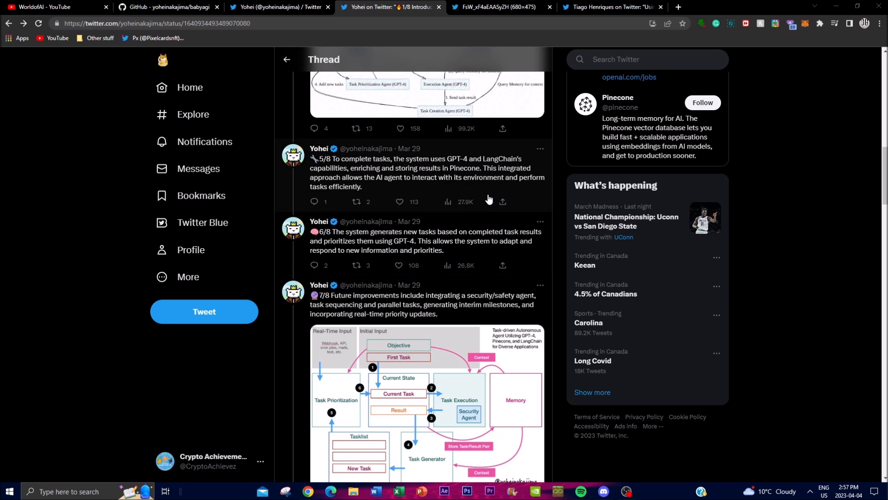
- Scroll down to reply 8/8's closing thanks and the Appendix tweet
{"action": "scroll", "scroll_direction": "down", "scroll_amount": 3}
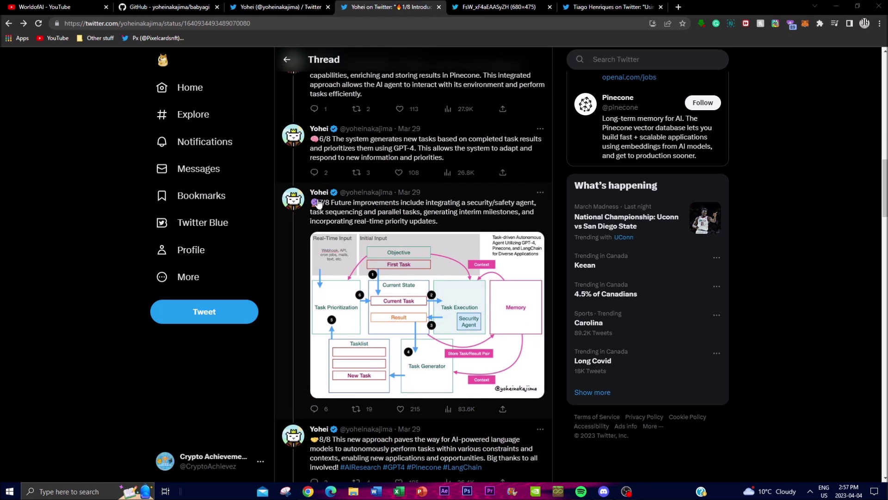
{"action": "mouse_move", "coordinate": [385, 219]}
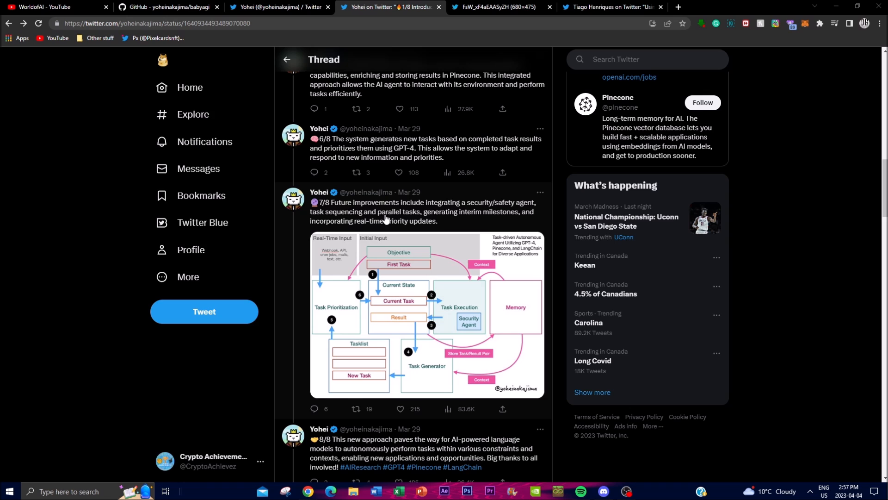
{"action": "mouse_move", "coordinate": [486, 219]}
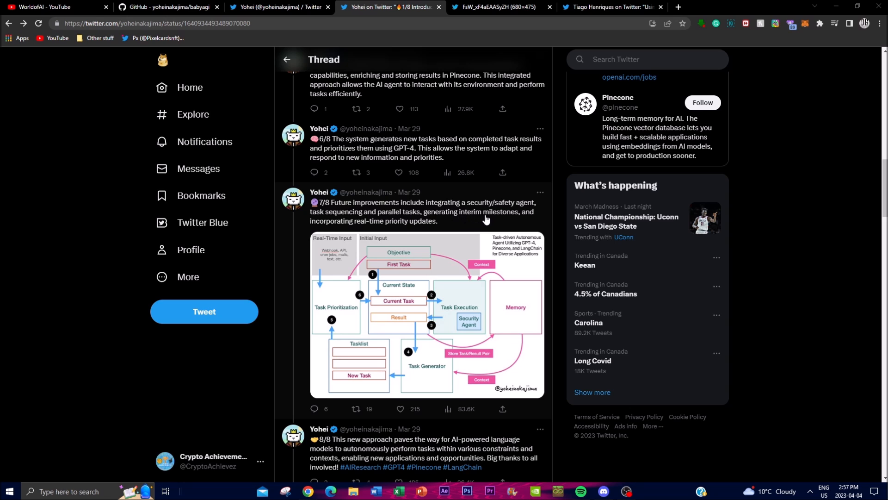
{"action": "mouse_move", "coordinate": [333, 231]}
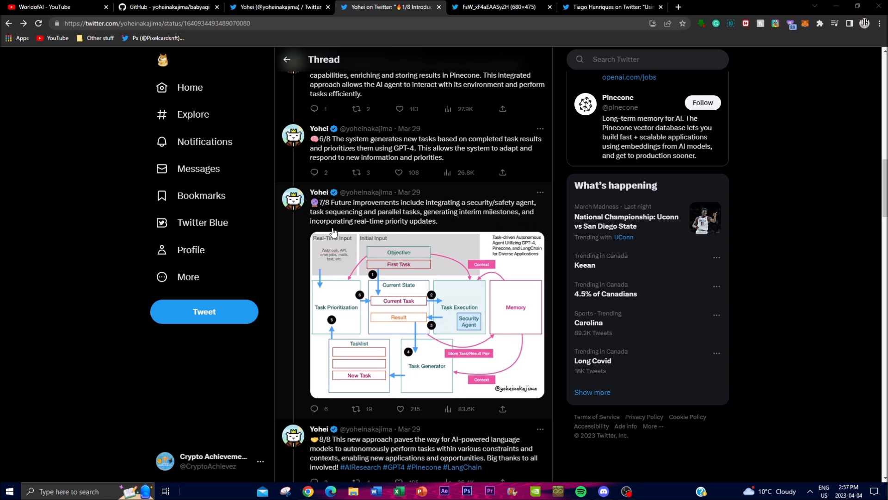
{"action": "scroll", "scroll_direction": "down", "scroll_amount": 3}
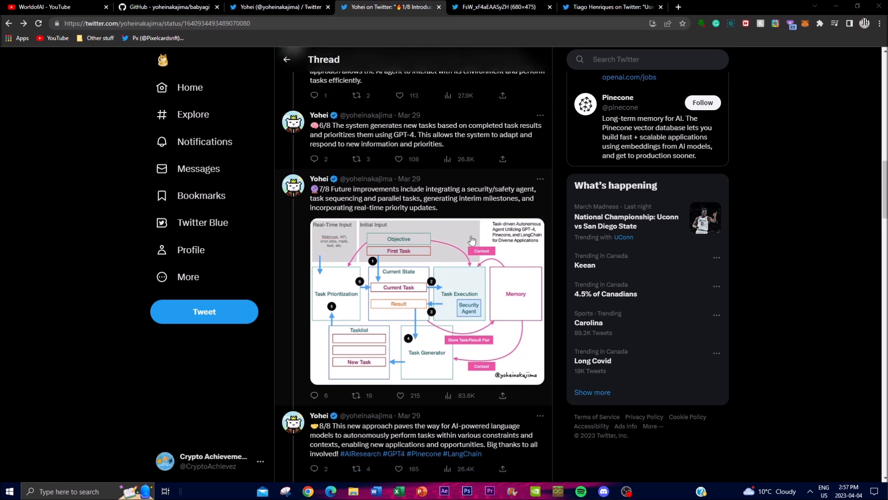
{"action": "scroll", "scroll_direction": "down", "scroll_amount": 3}
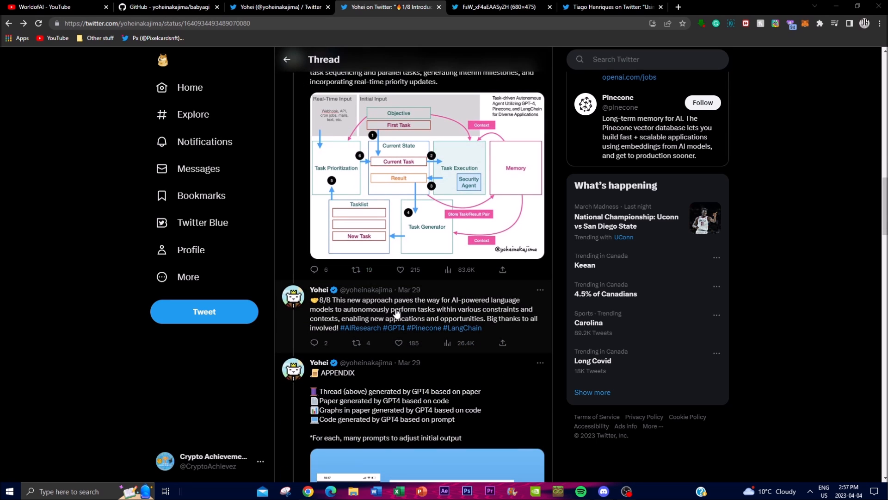
{"action": "mouse_move", "coordinate": [489, 301]}
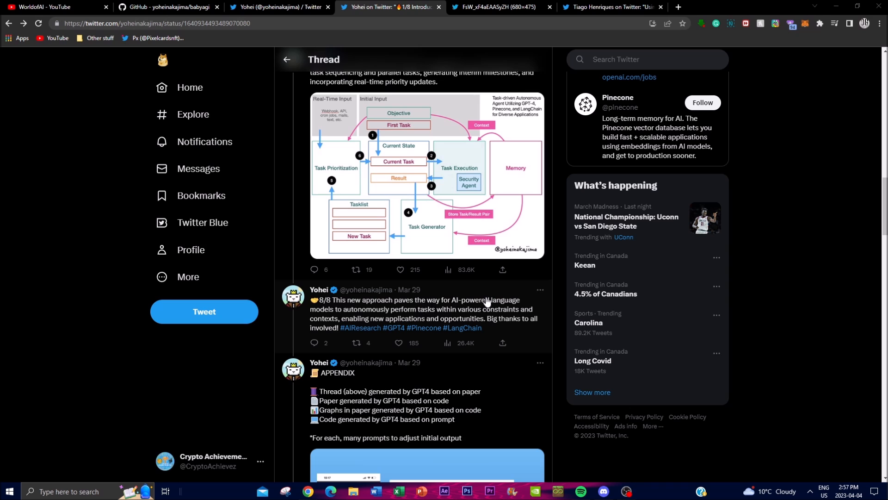
{"action": "mouse_move", "coordinate": [413, 319]}
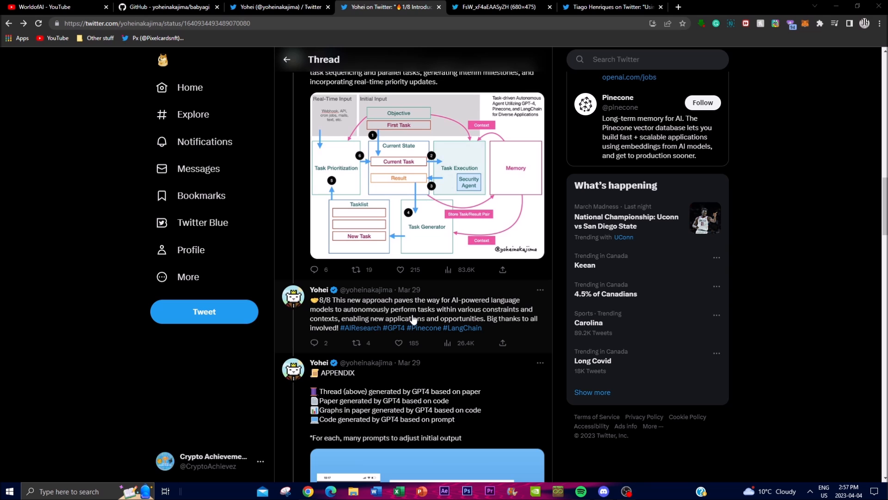
{"action": "mouse_move", "coordinate": [516, 317]}
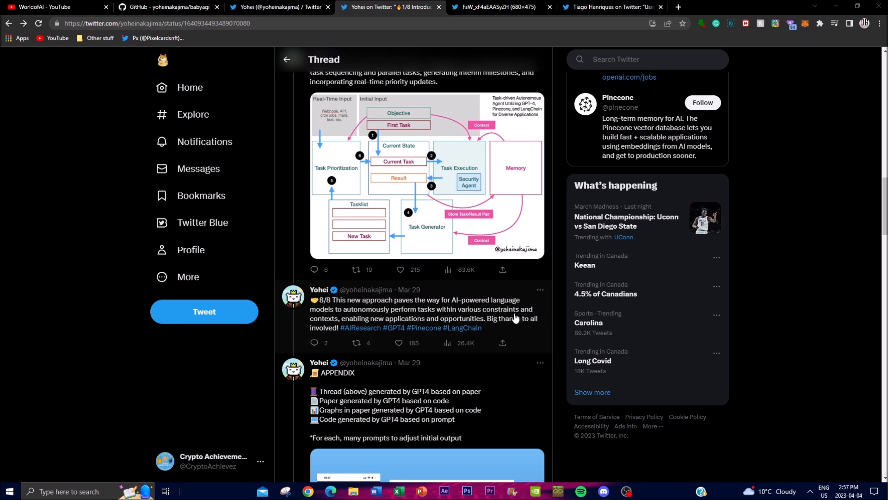
{"action": "mouse_move", "coordinate": [512, 290]}
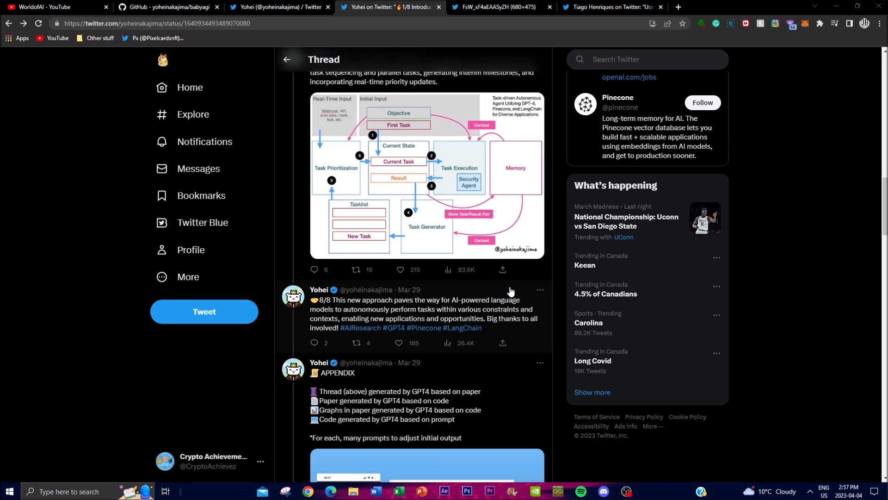
{"action": "mouse_move", "coordinate": [515, 289]}
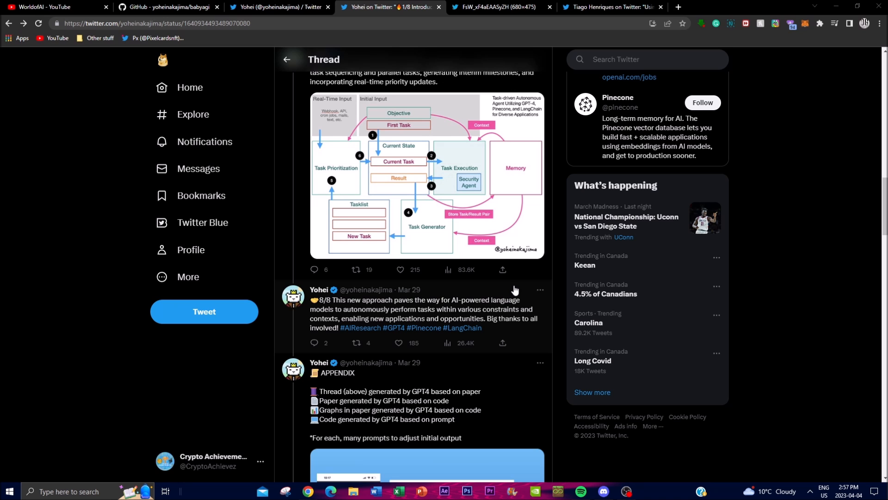
{"action": "mouse_move", "coordinate": [449, 298]}
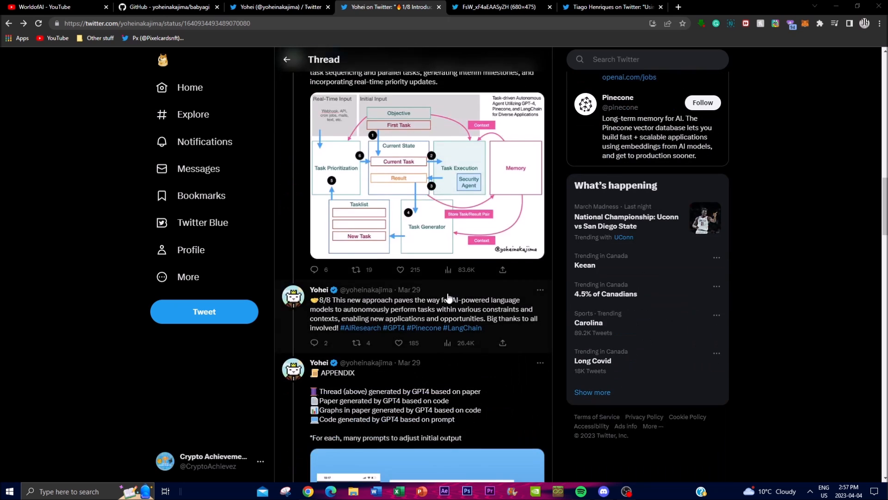
- Scroll back up to the 1/8 tweet and its architecture diagram
{"action": "scroll", "scroll_direction": "up", "scroll_amount": 3}
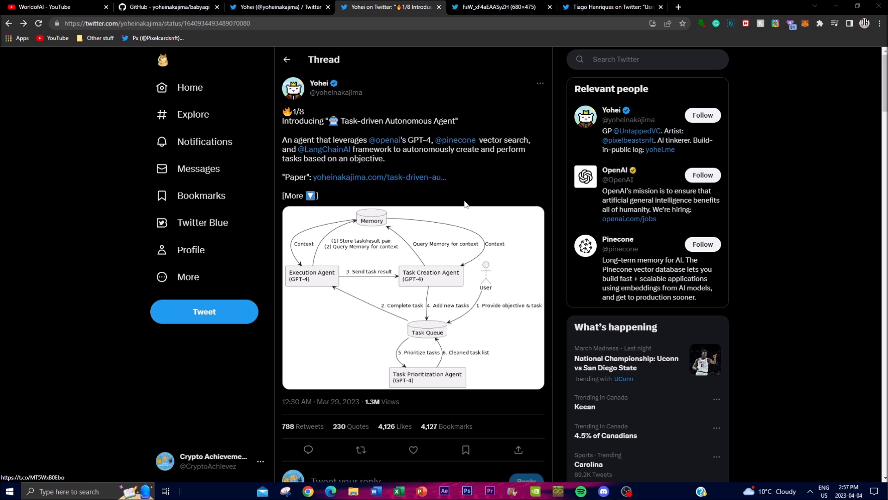
{"action": "mouse_move", "coordinate": [401, 311]}
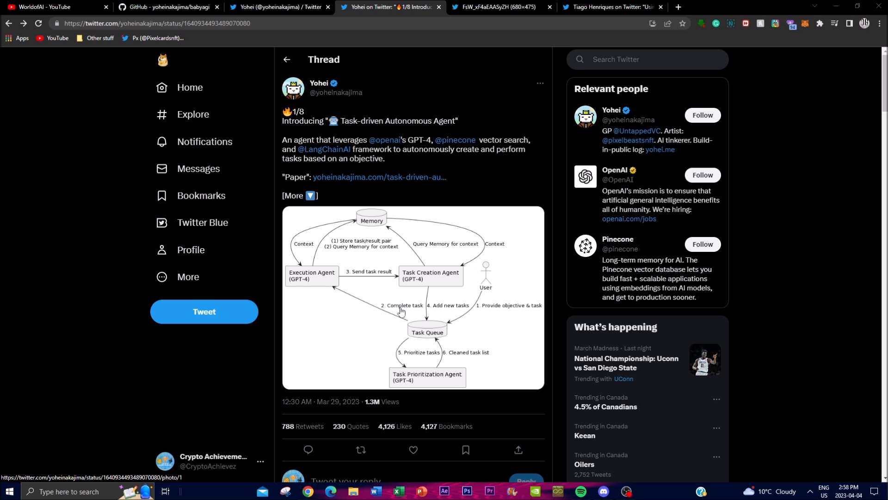
{"action": "mouse_move", "coordinate": [362, 322]}
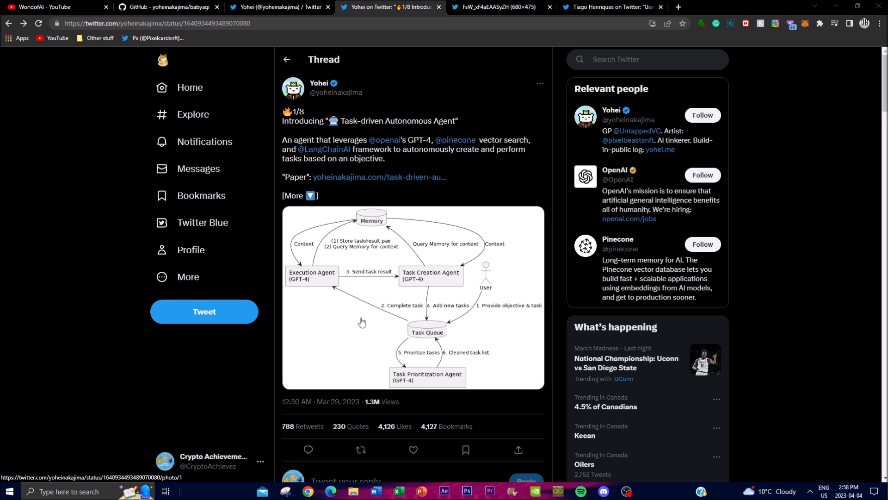
- Scroll past the 2/8 reply and open Tiago Henriques's cyber-underwriter demo tweet
{"action": "scroll", "scroll_direction": "down", "scroll_amount": 3}
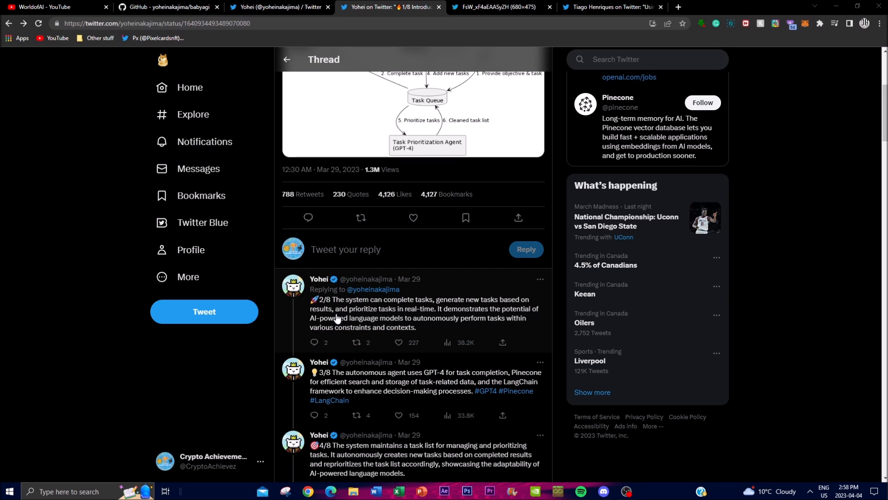
{"action": "mouse_move", "coordinate": [327, 297]}
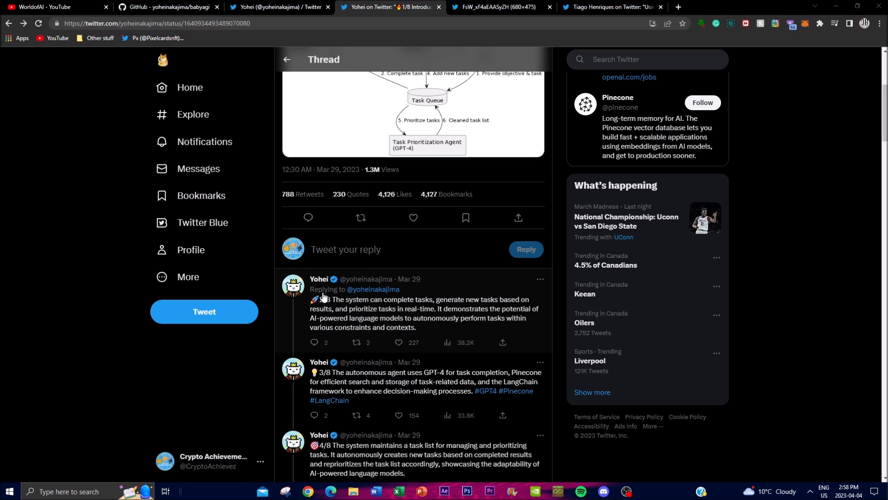
{"action": "mouse_move", "coordinate": [329, 291]}
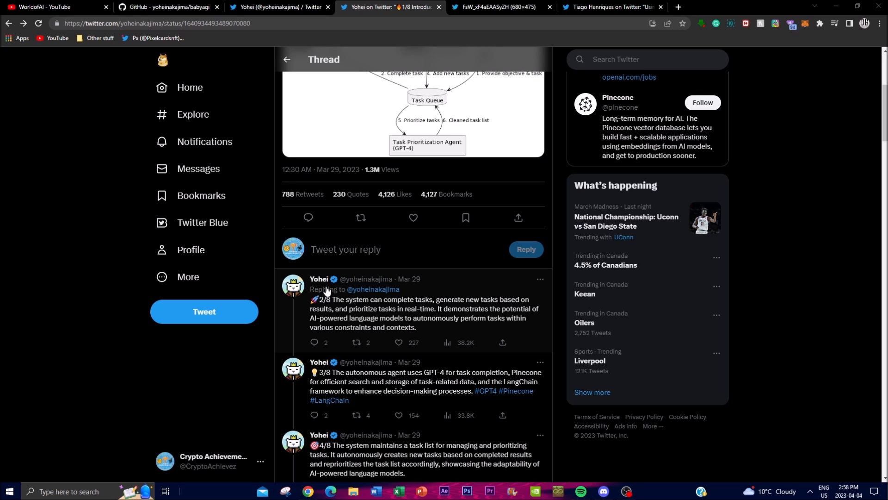
{"action": "left_click", "coordinate": [607, 7]}
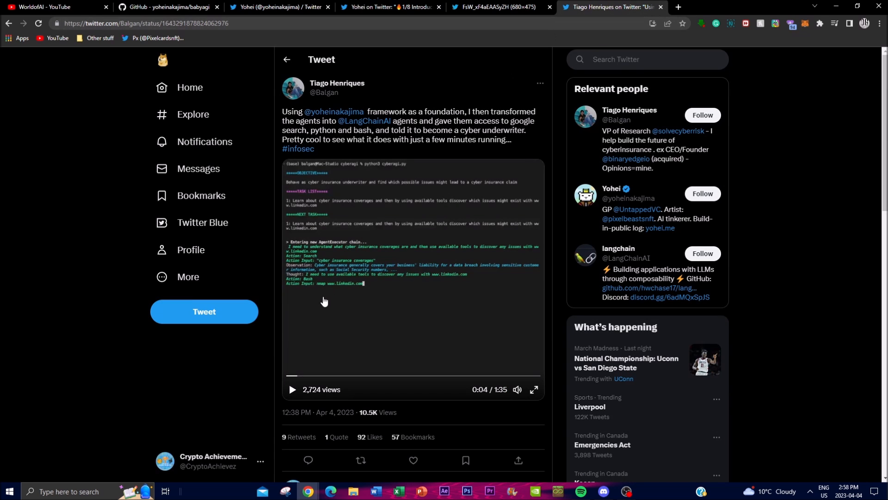
{"action": "mouse_move", "coordinate": [361, 309]}
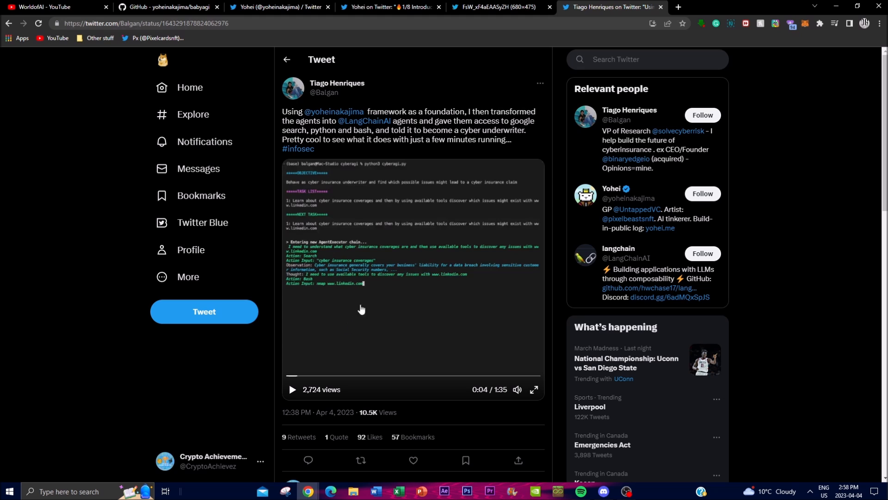
{"action": "mouse_move", "coordinate": [533, 390]}
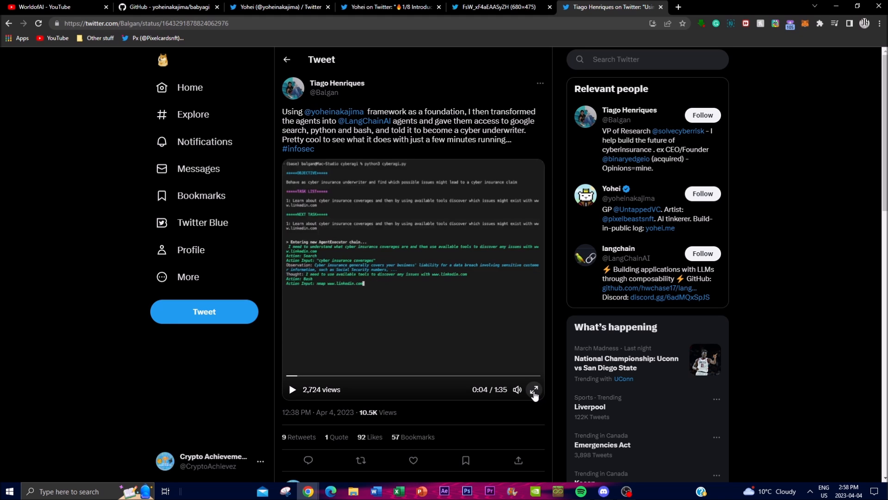
- Watch Tiago's cyber-underwriter agent video full screen until its LinkedIn risk tasks finish
{"action": "left_click", "coordinate": [534, 389]}
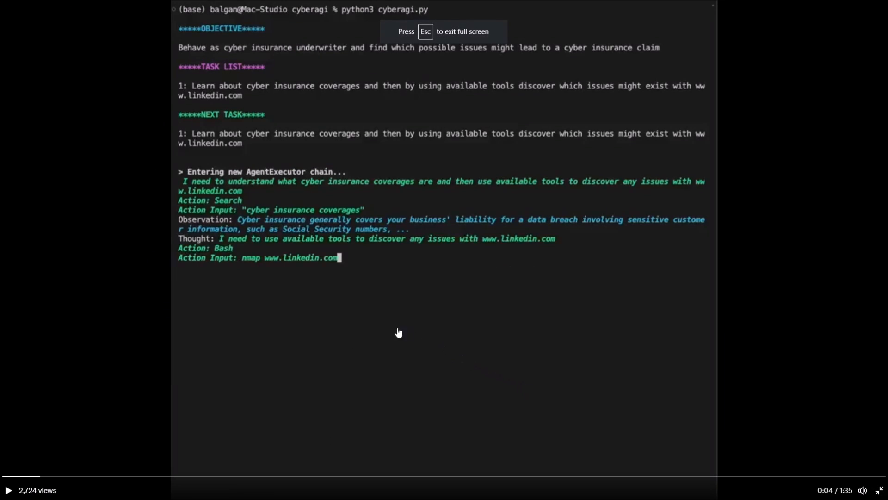
{"action": "mouse_move", "coordinate": [226, 55]}
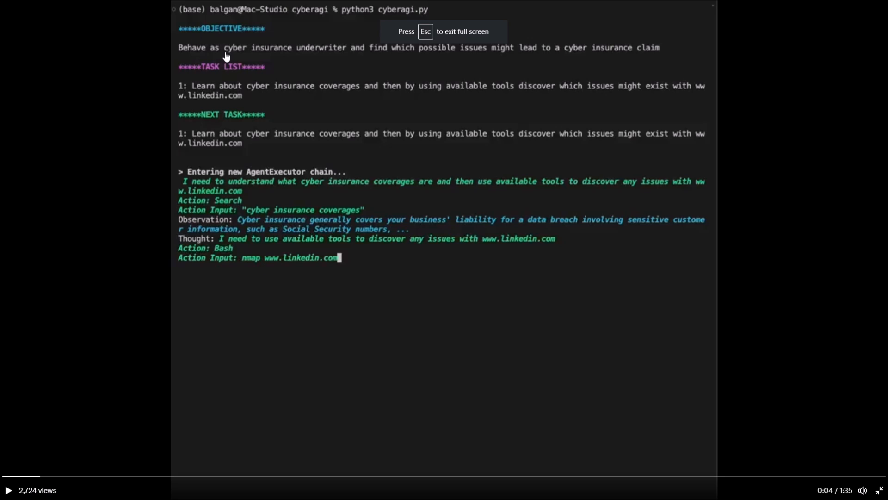
{"action": "mouse_move", "coordinate": [236, 41]}
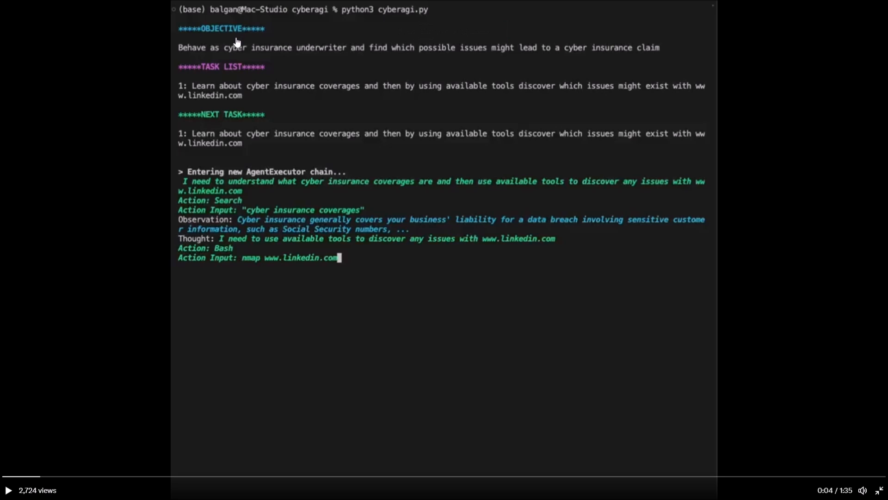
{"action": "mouse_move", "coordinate": [204, 55]}
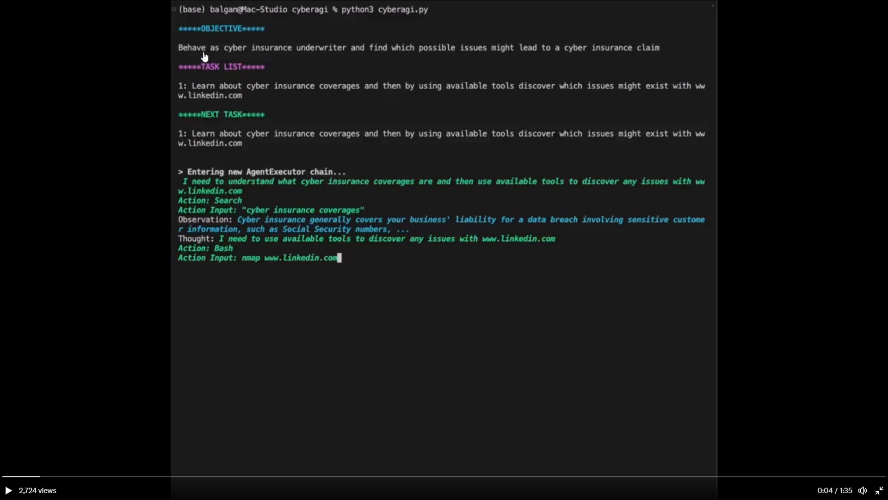
{"action": "mouse_move", "coordinate": [321, 55]}
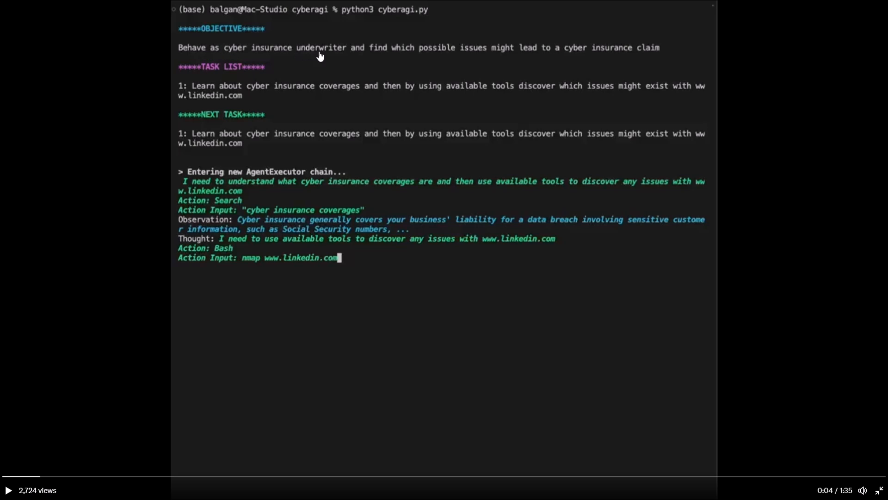
{"action": "mouse_move", "coordinate": [520, 68]}
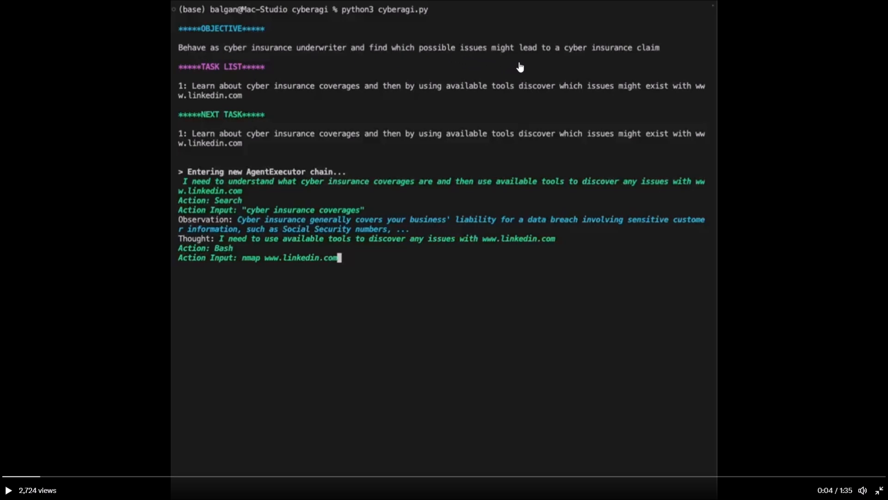
{"action": "mouse_move", "coordinate": [607, 68]}
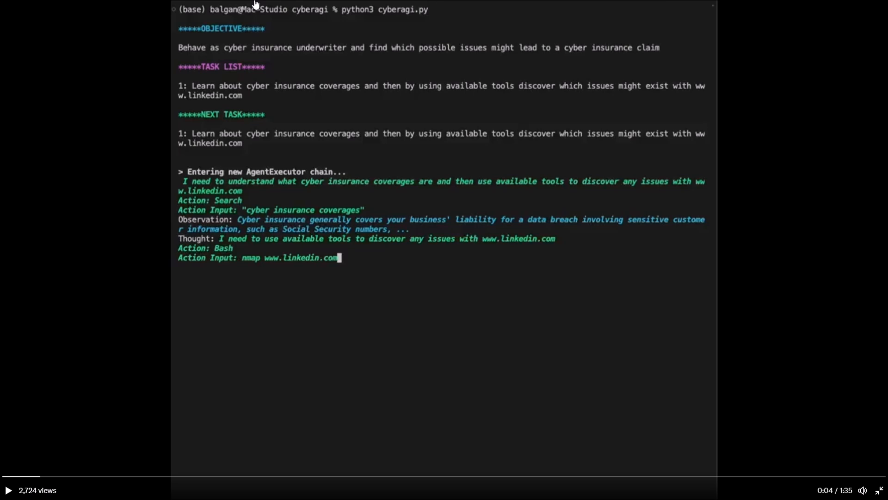
{"action": "mouse_move", "coordinate": [392, 93]}
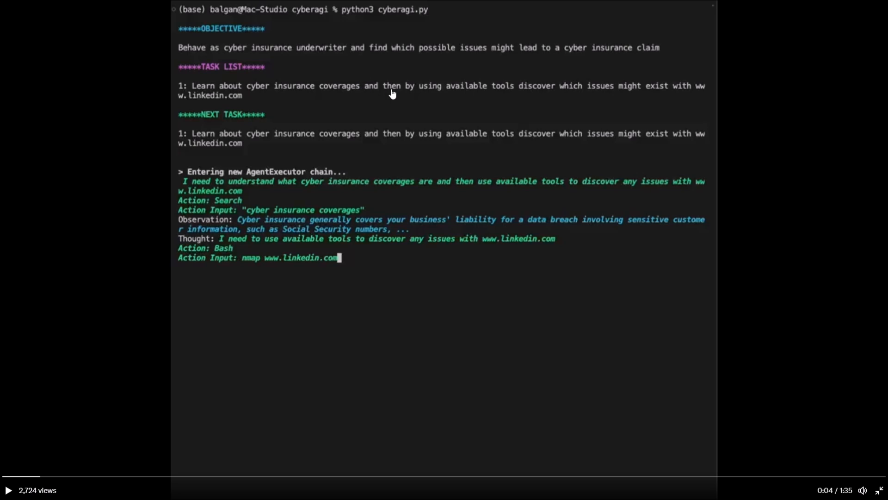
{"action": "mouse_move", "coordinate": [521, 103]}
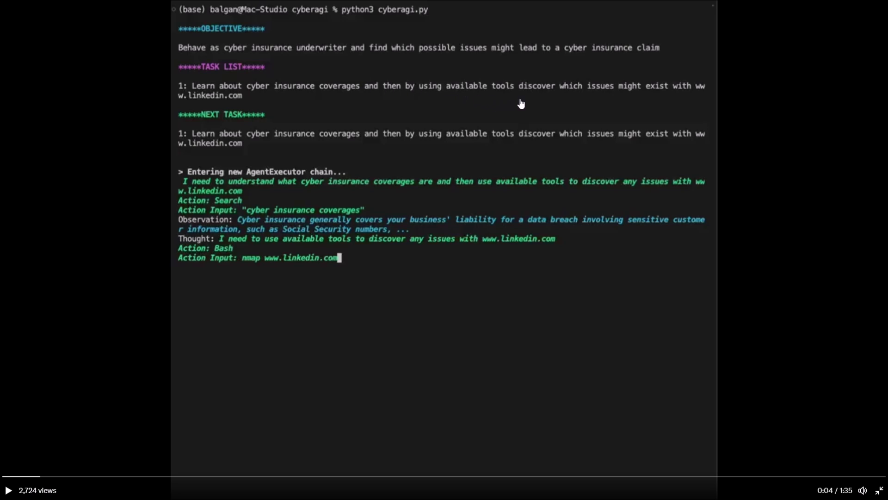
{"action": "mouse_move", "coordinate": [644, 104]}
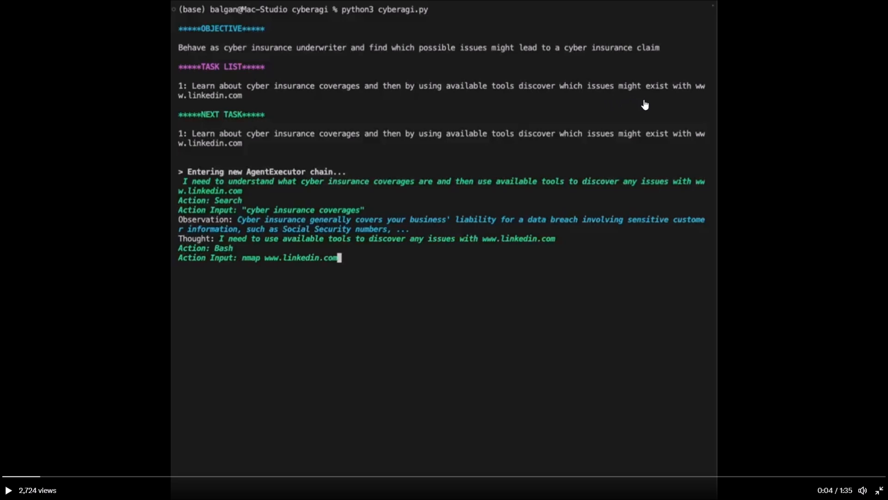
{"action": "mouse_move", "coordinate": [246, 96]}
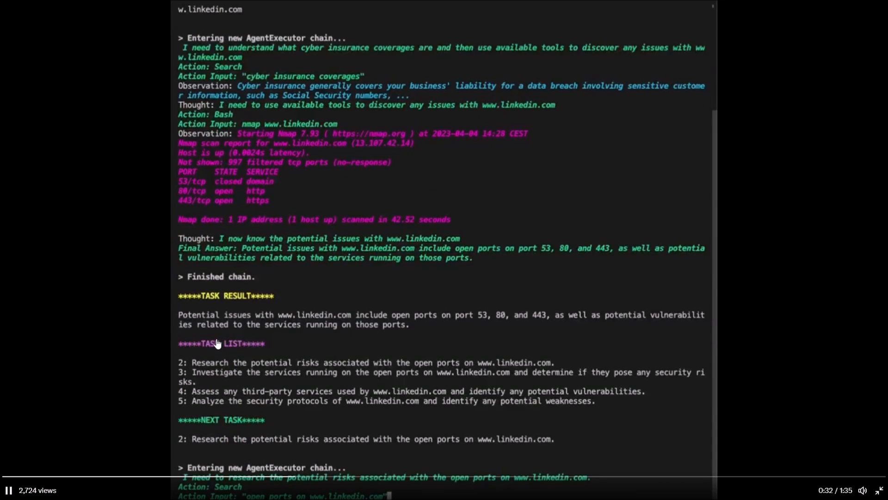
{"action": "scroll", "scroll_direction": "down", "scroll_amount": 3}
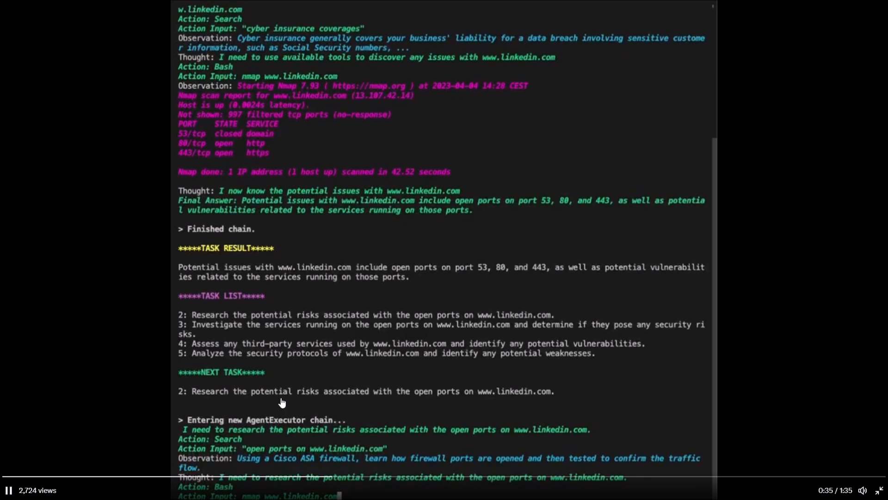
{"action": "mouse_move", "coordinate": [207, 278]}
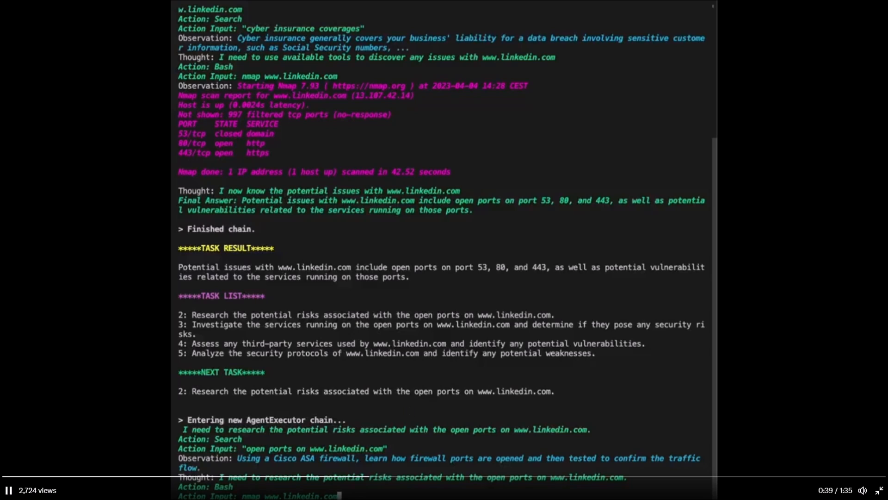
{"action": "mouse_move", "coordinate": [246, 410]}
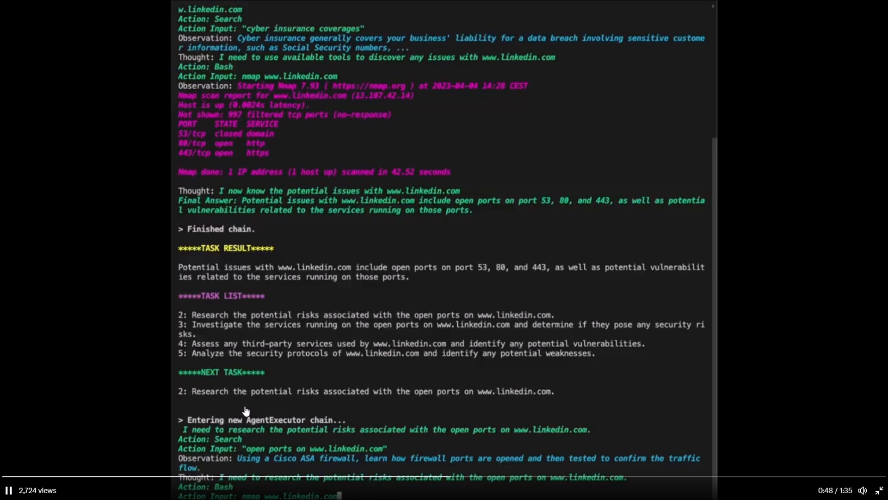
{"action": "mouse_move", "coordinate": [485, 442]}
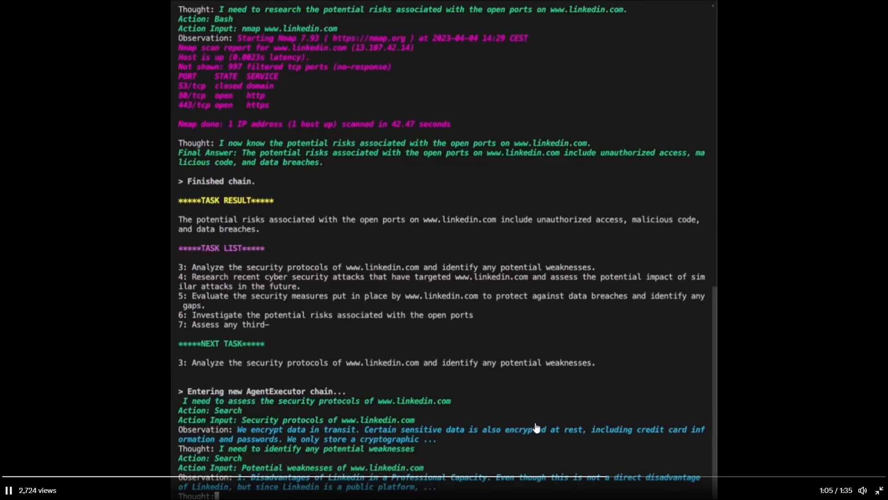
{"action": "scroll", "scroll_direction": "down", "scroll_amount": 3}
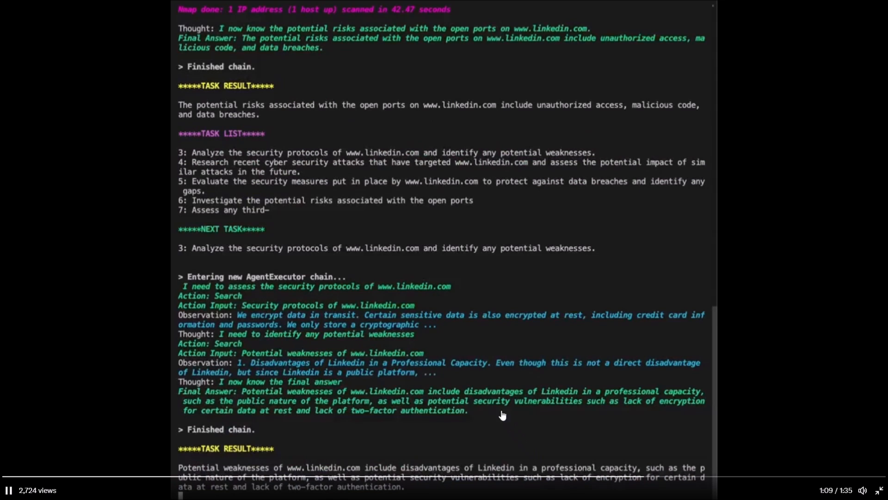
{"action": "scroll", "scroll_direction": "down", "scroll_amount": 3}
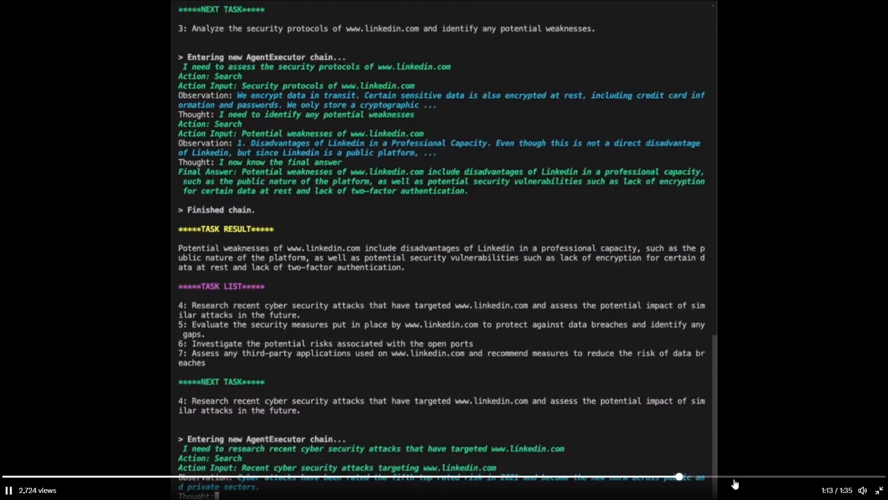
{"action": "scroll", "scroll_direction": "down", "scroll_amount": 3}
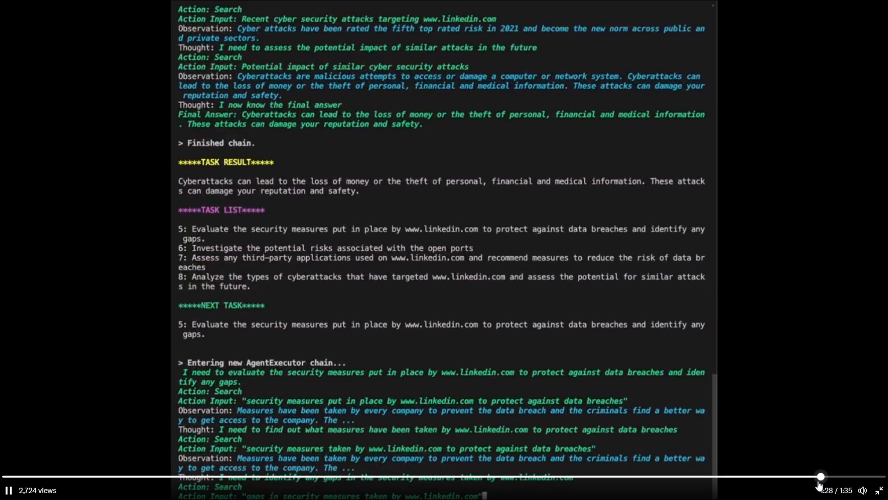
{"action": "mouse_move", "coordinate": [248, 298]}
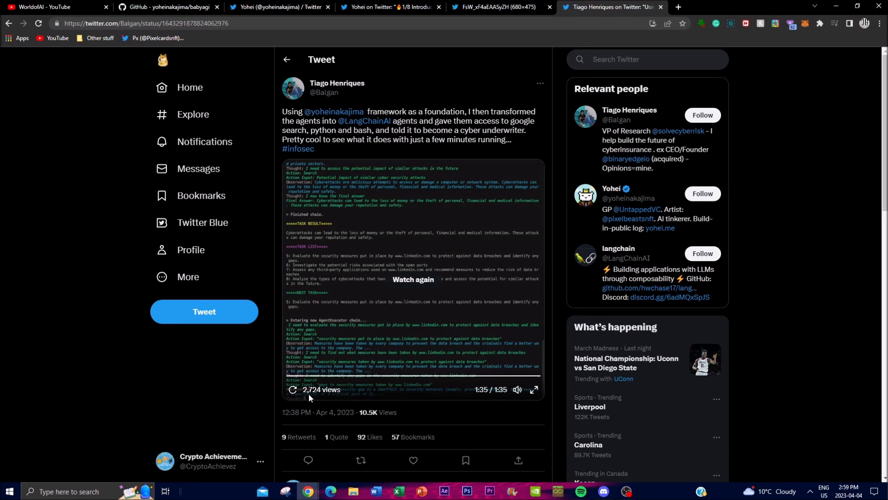
{"action": "mouse_move", "coordinate": [351, 290]}
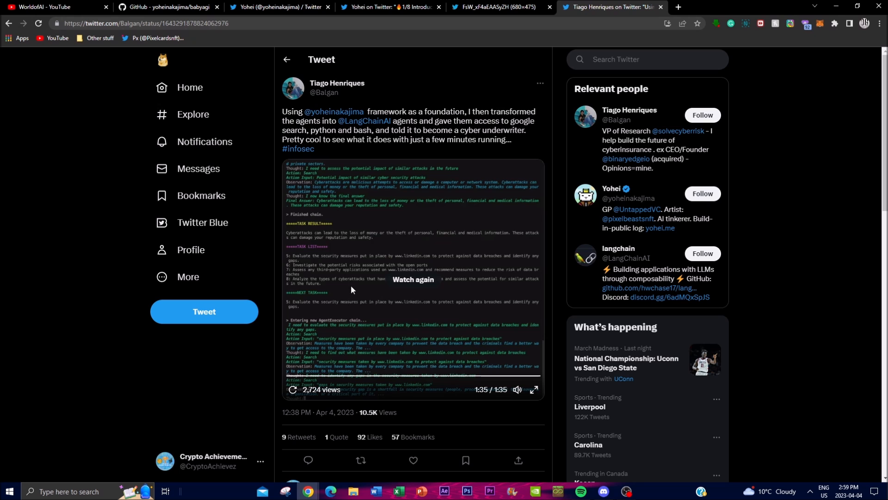
- Visit Yohei's Twitter profile tab, then the babyagi GitHub repository tab
{"action": "left_click", "coordinate": [390, 8]}
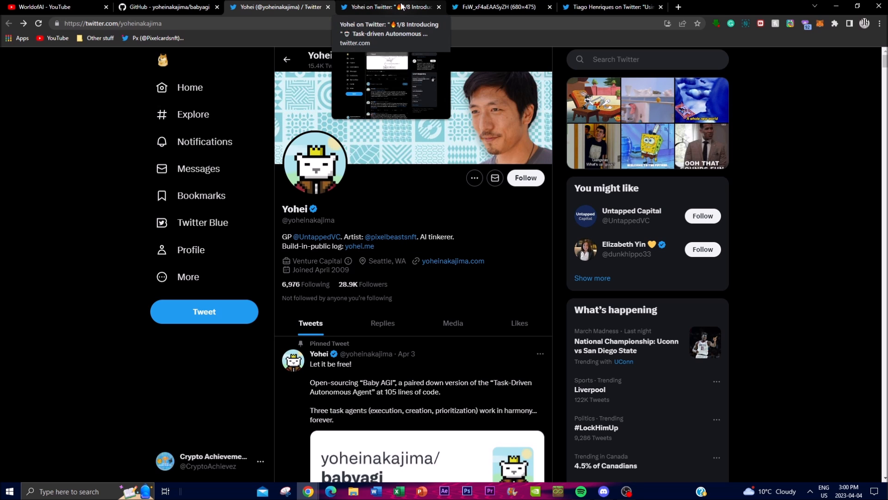
{"action": "left_click", "coordinate": [167, 7]}
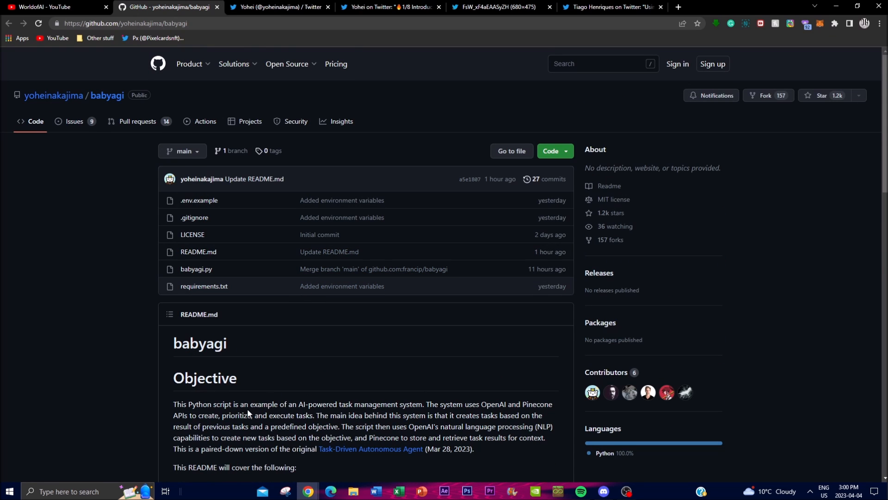
- Scroll the babyagi README down to Backstory, then return to Yohei's Twitter profile
{"action": "scroll", "scroll_direction": "down", "scroll_amount": 3}
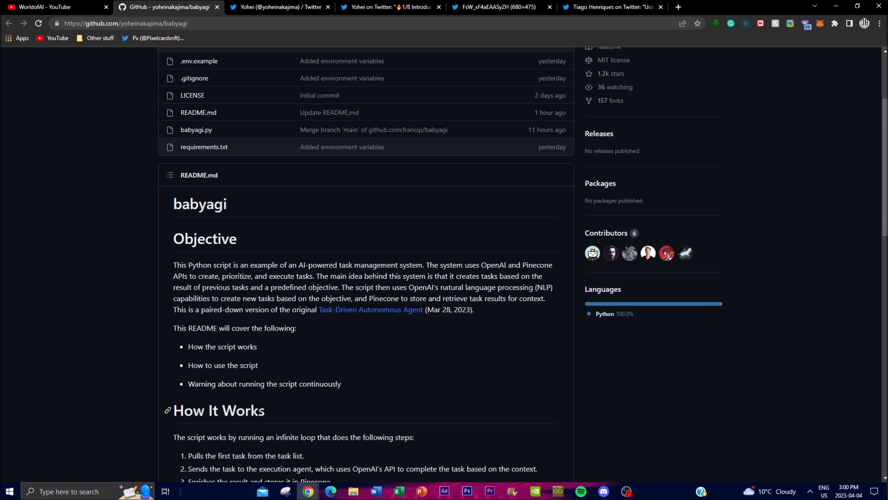
{"action": "scroll", "scroll_direction": "down", "scroll_amount": 3}
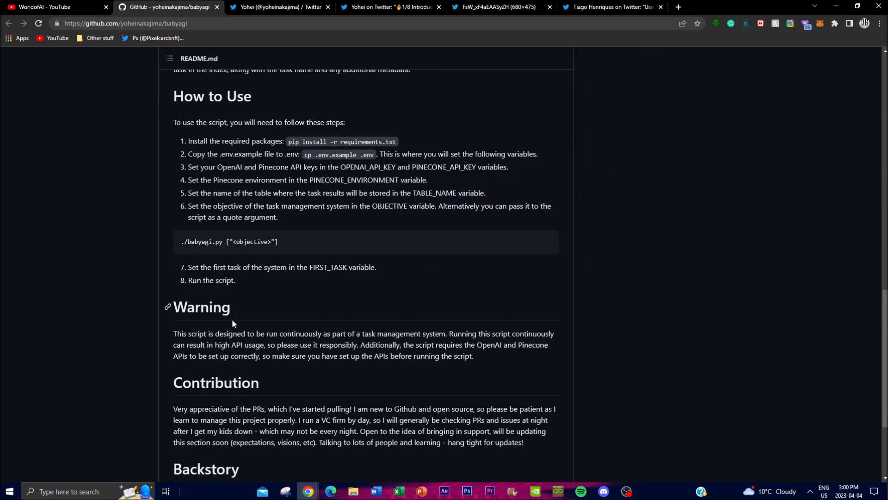
{"action": "scroll", "scroll_direction": "down", "scroll_amount": 3}
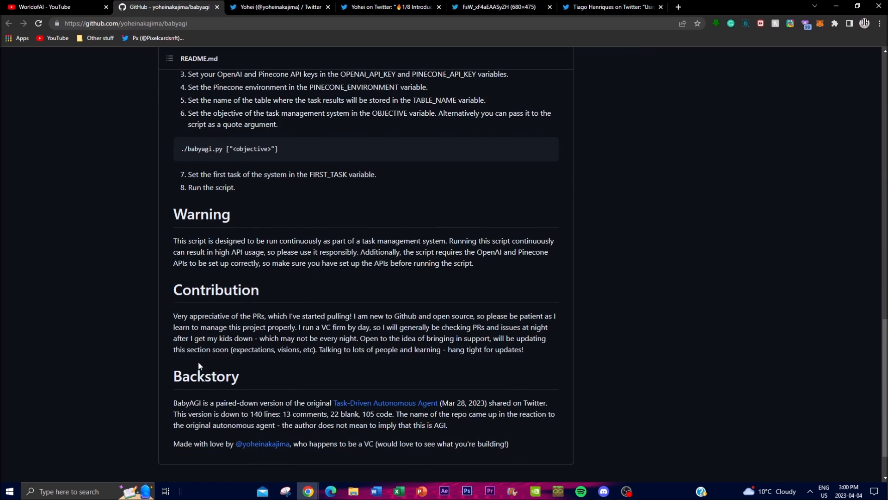
{"action": "scroll", "scroll_direction": "down", "scroll_amount": 3}
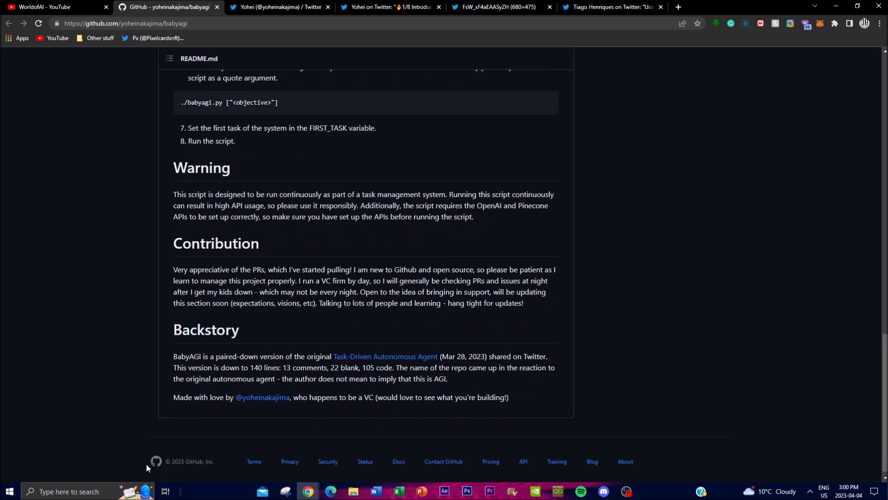
{"action": "scroll", "scroll_direction": "up", "scroll_amount": 3}
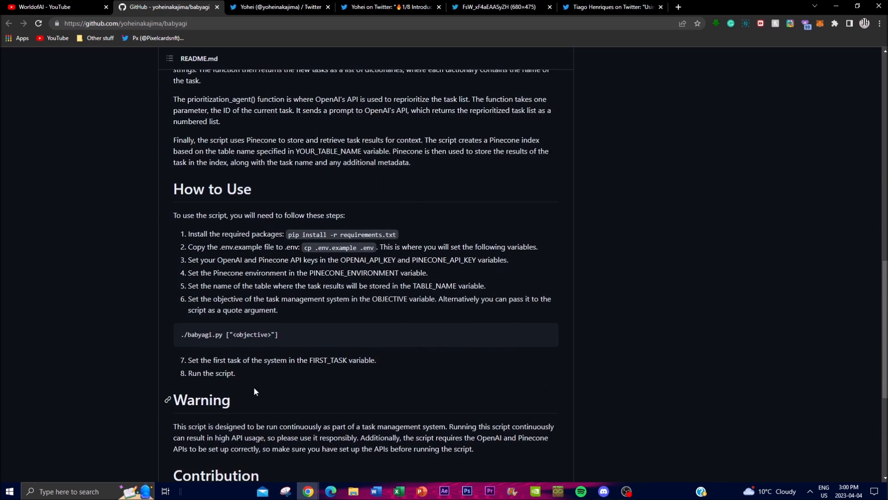
{"action": "scroll", "scroll_direction": "down", "scroll_amount": 3}
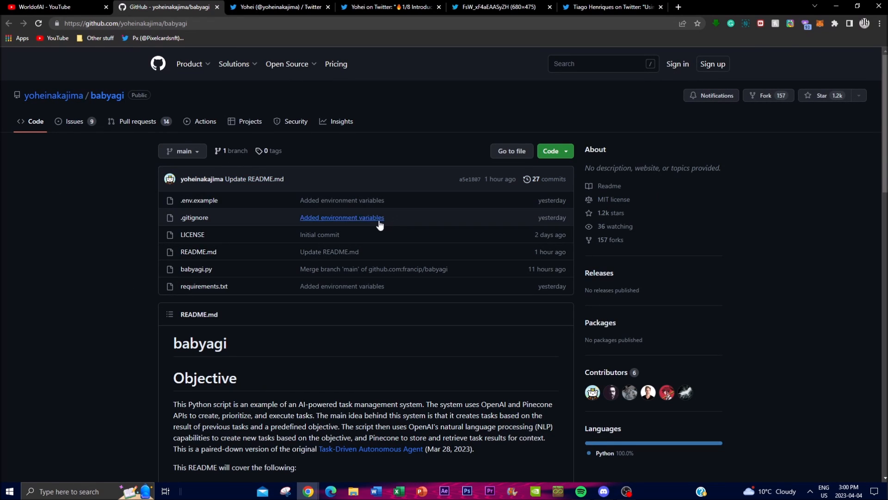
{"action": "mouse_move", "coordinate": [326, 365]}
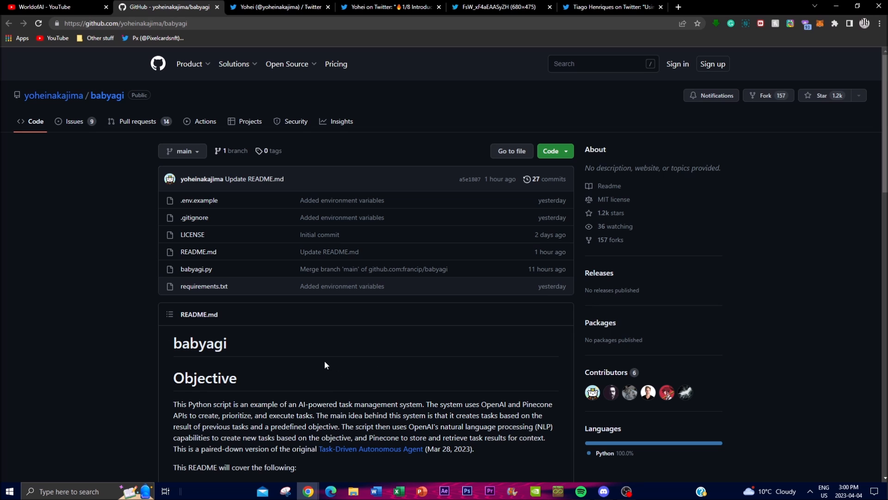
{"action": "left_click", "coordinate": [287, 7]}
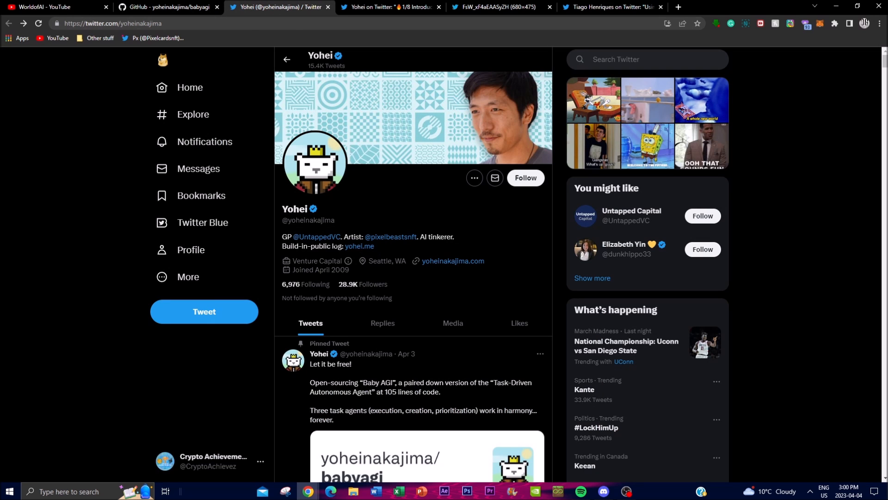
{"action": "mouse_move", "coordinate": [380, 372]}
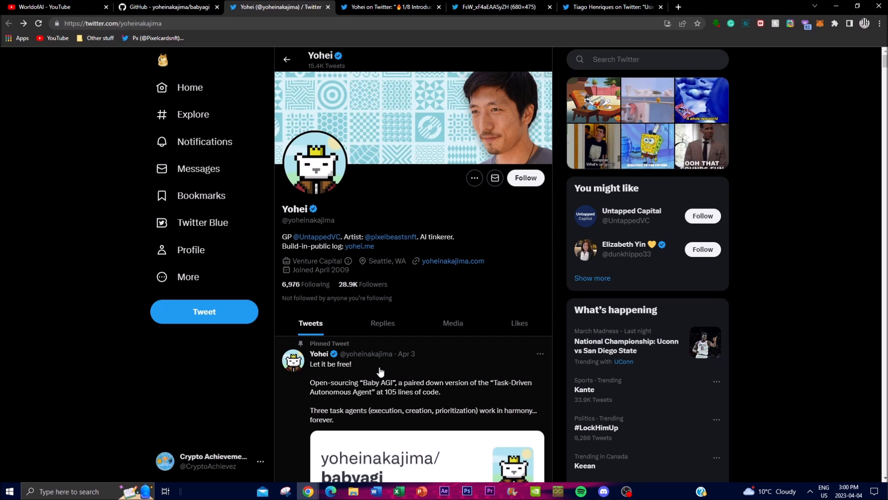
{"action": "mouse_move", "coordinate": [352, 340]}
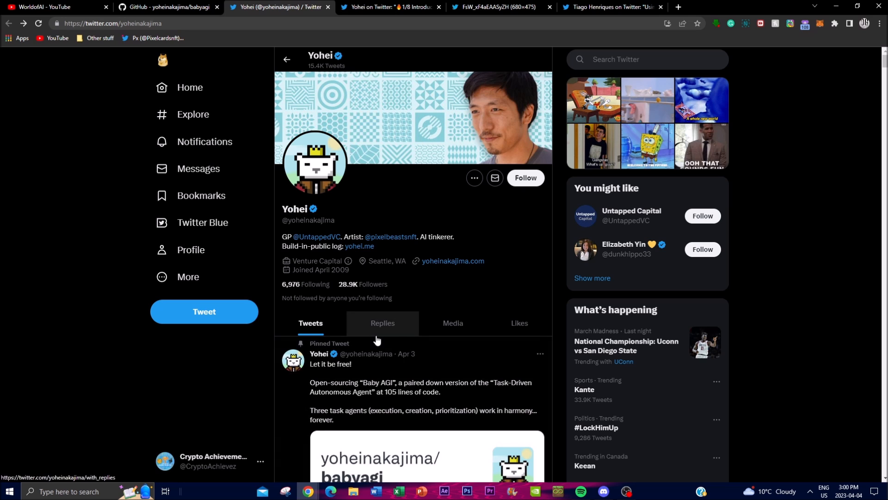
{"action": "mouse_move", "coordinate": [390, 7]}
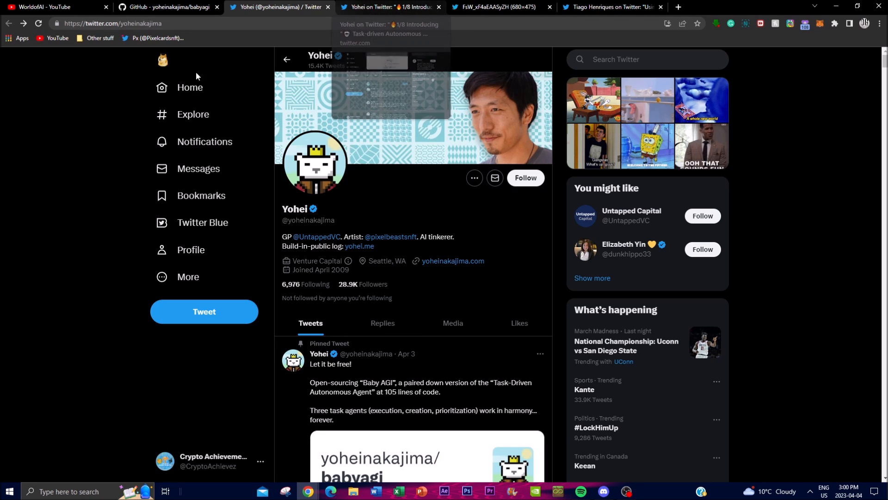
{"action": "mouse_move", "coordinate": [373, 274]}
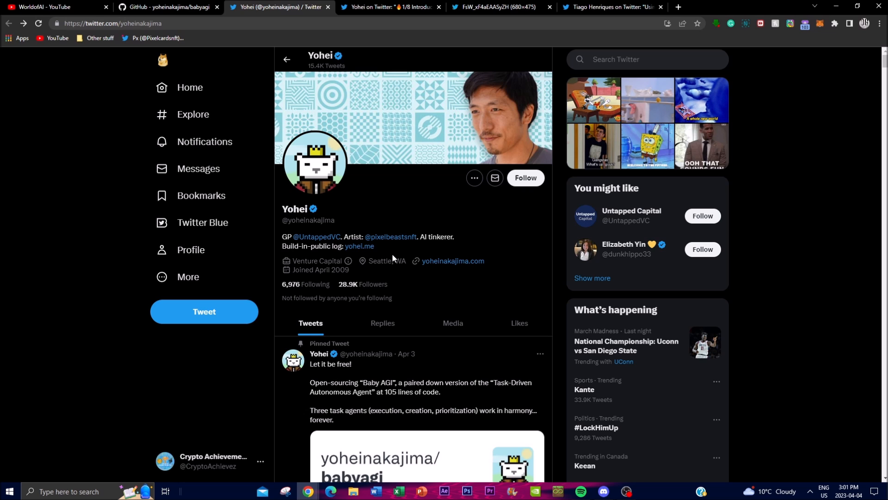
{"action": "left_click", "coordinate": [167, 7]}
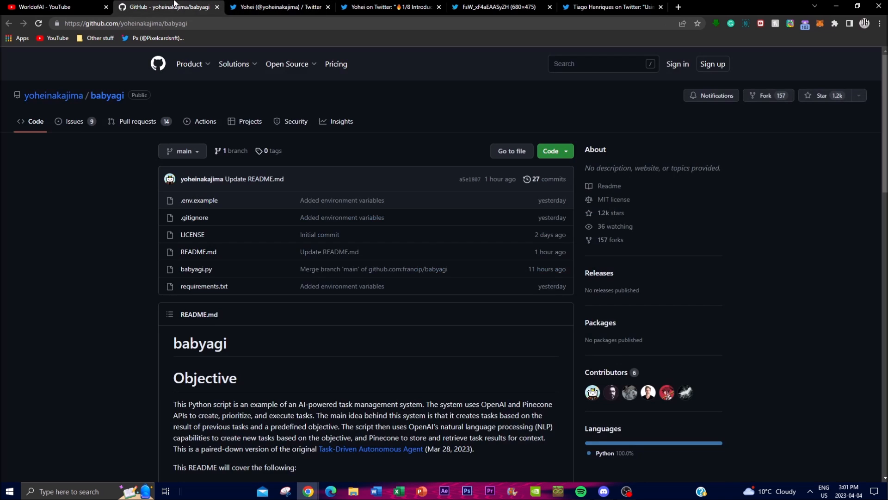
- Scroll the README to How to Use and Warning, then open WorldofAI's YouTube channel
{"action": "scroll", "scroll_direction": "down", "scroll_amount": 3}
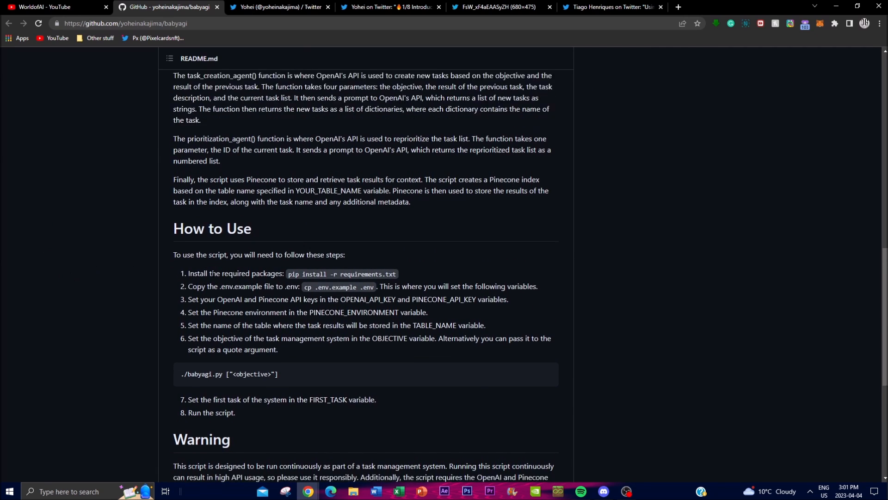
{"action": "scroll", "scroll_direction": "down", "scroll_amount": 3}
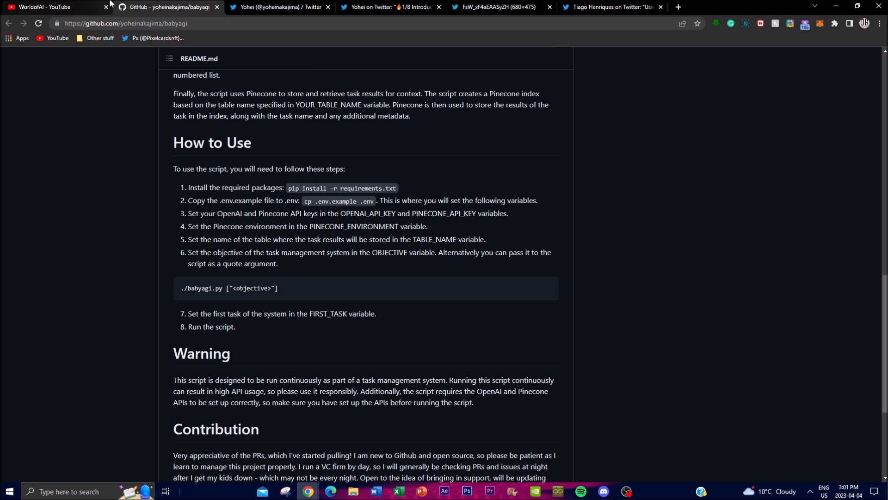
{"action": "left_click", "coordinate": [51, 6]}
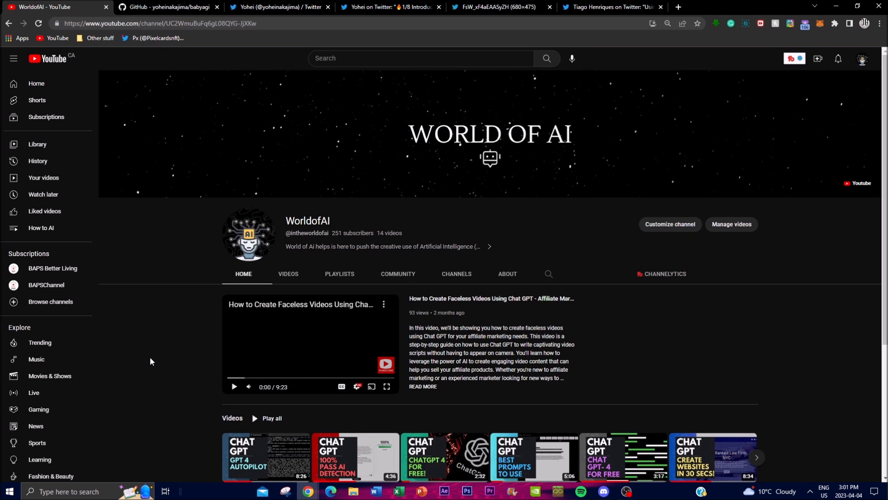
- Scroll WorldofAI's channel page past the featured video to the Videos and Popular videos rows
{"action": "scroll", "scroll_direction": "down", "scroll_amount": 3}
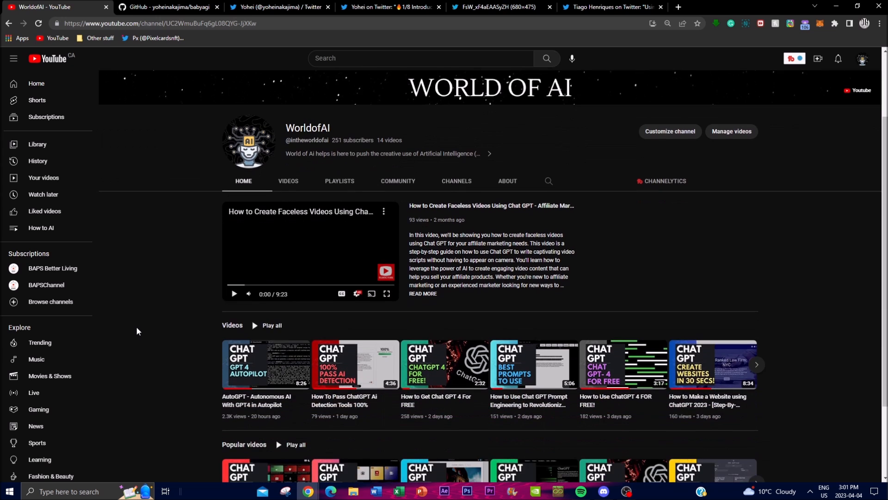
{"action": "scroll", "scroll_direction": "down", "scroll_amount": 3}
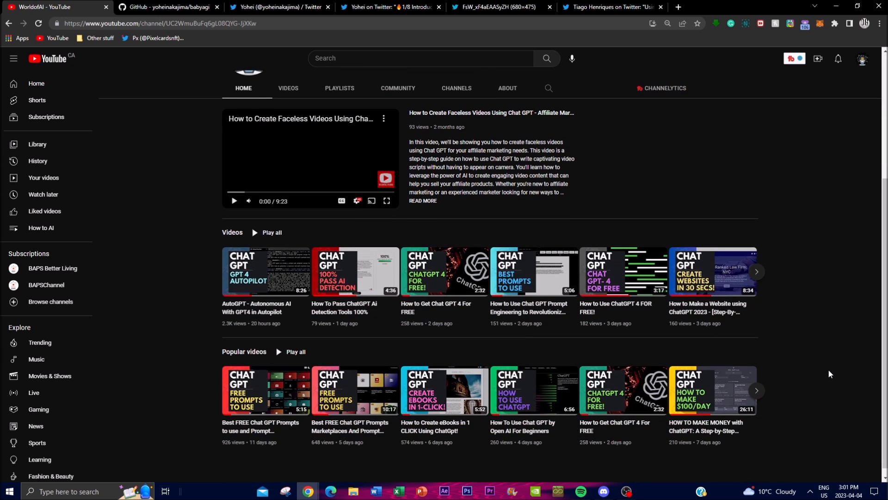
{"action": "mouse_move", "coordinate": [875, 361]}
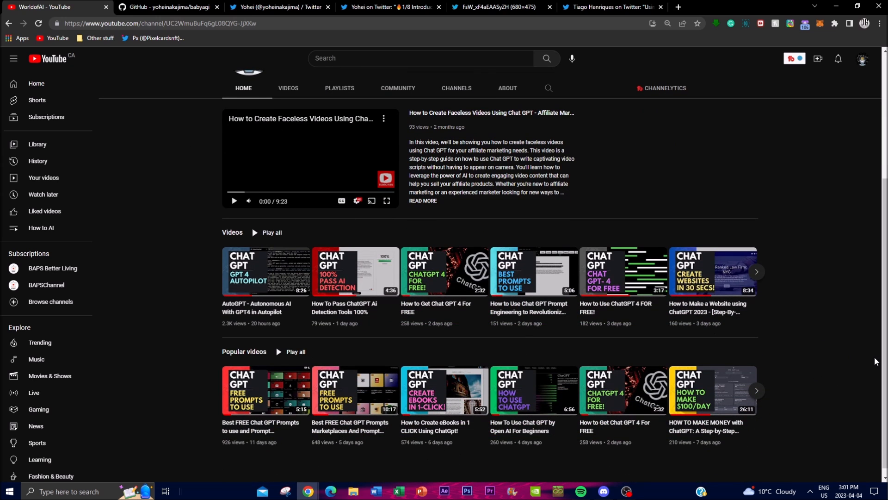
{"action": "mouse_move", "coordinate": [683, 354]}
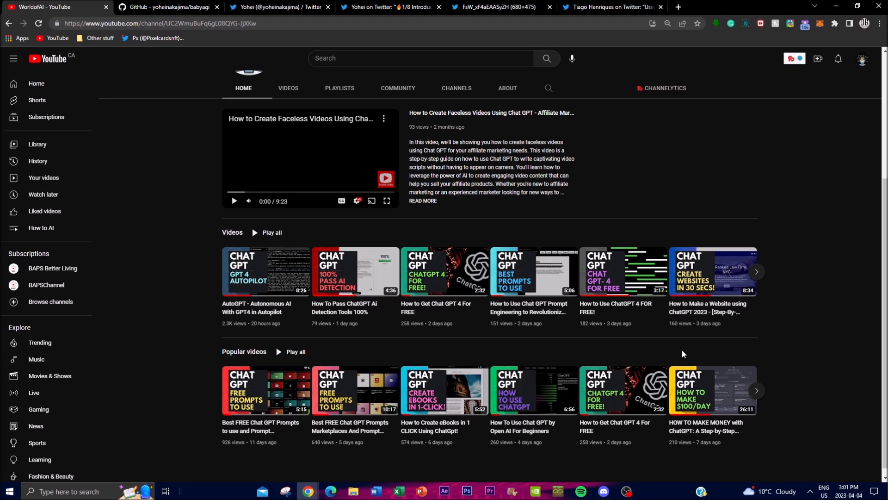